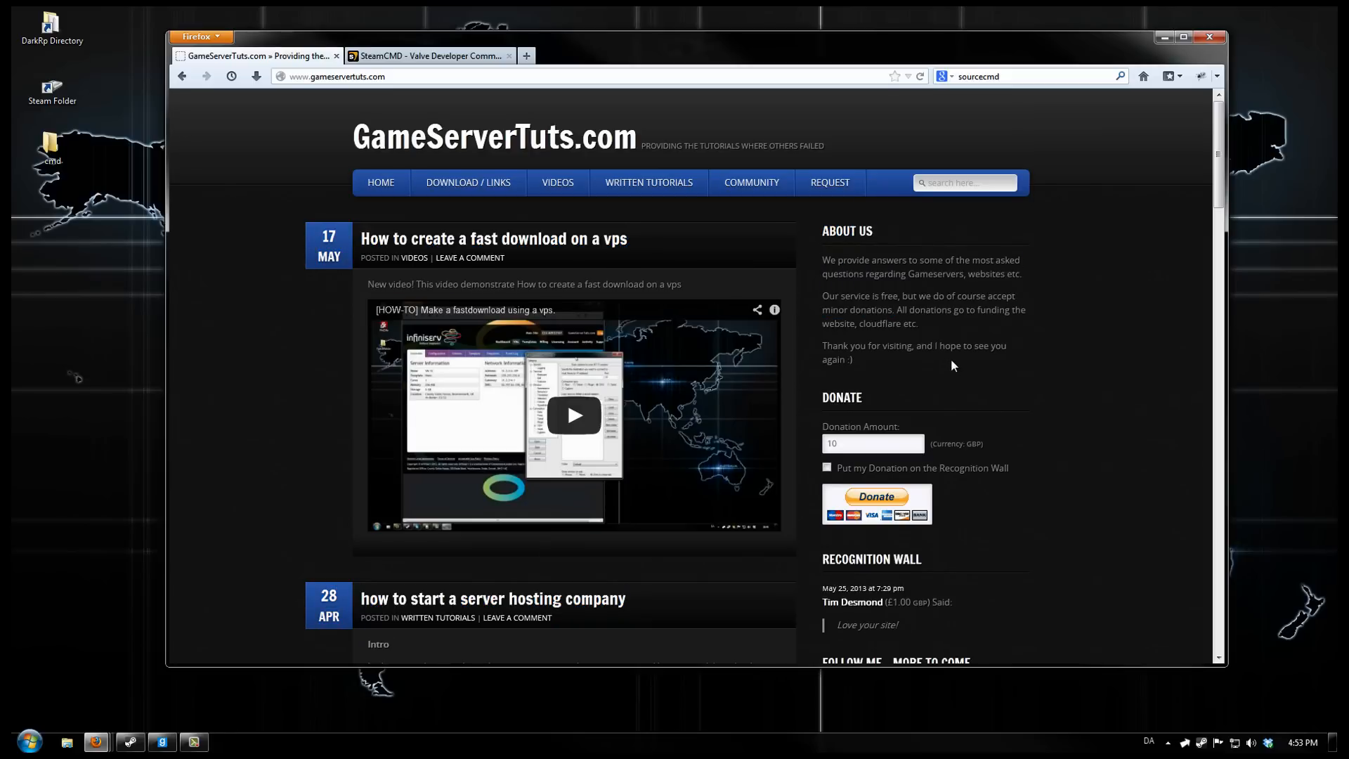
mouse_move(455, 118)
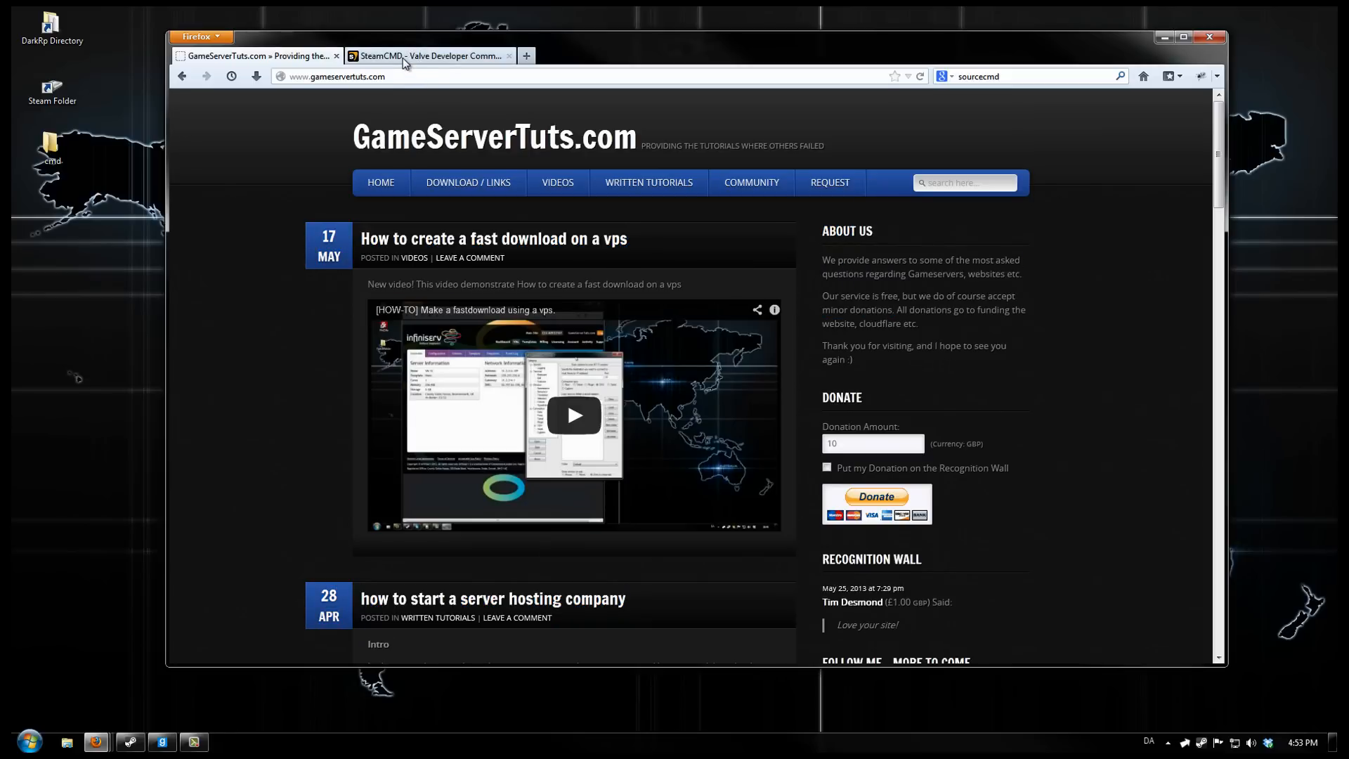
- On the SteamCMD wiki page, start downloading the Windows steamcmd_win32.zip file
left_click(430, 55)
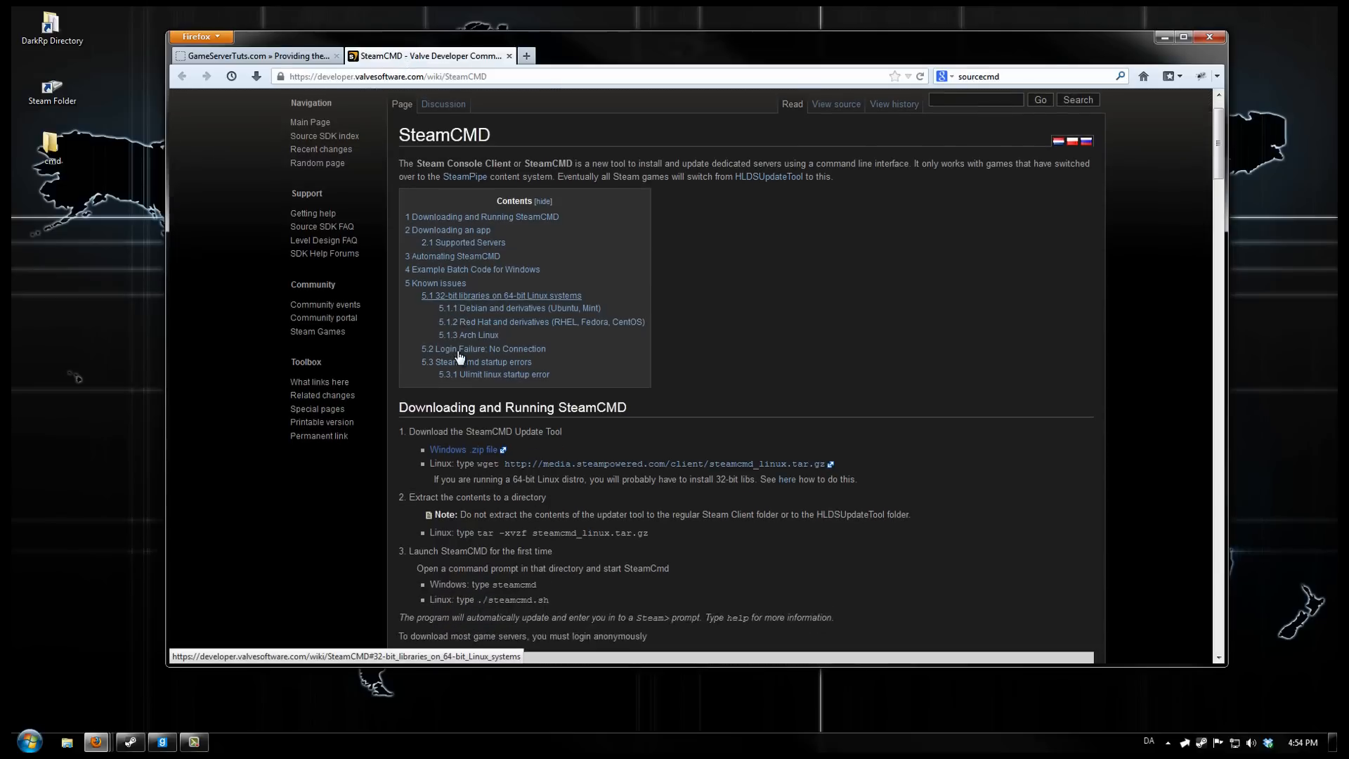
scroll("down", 3)
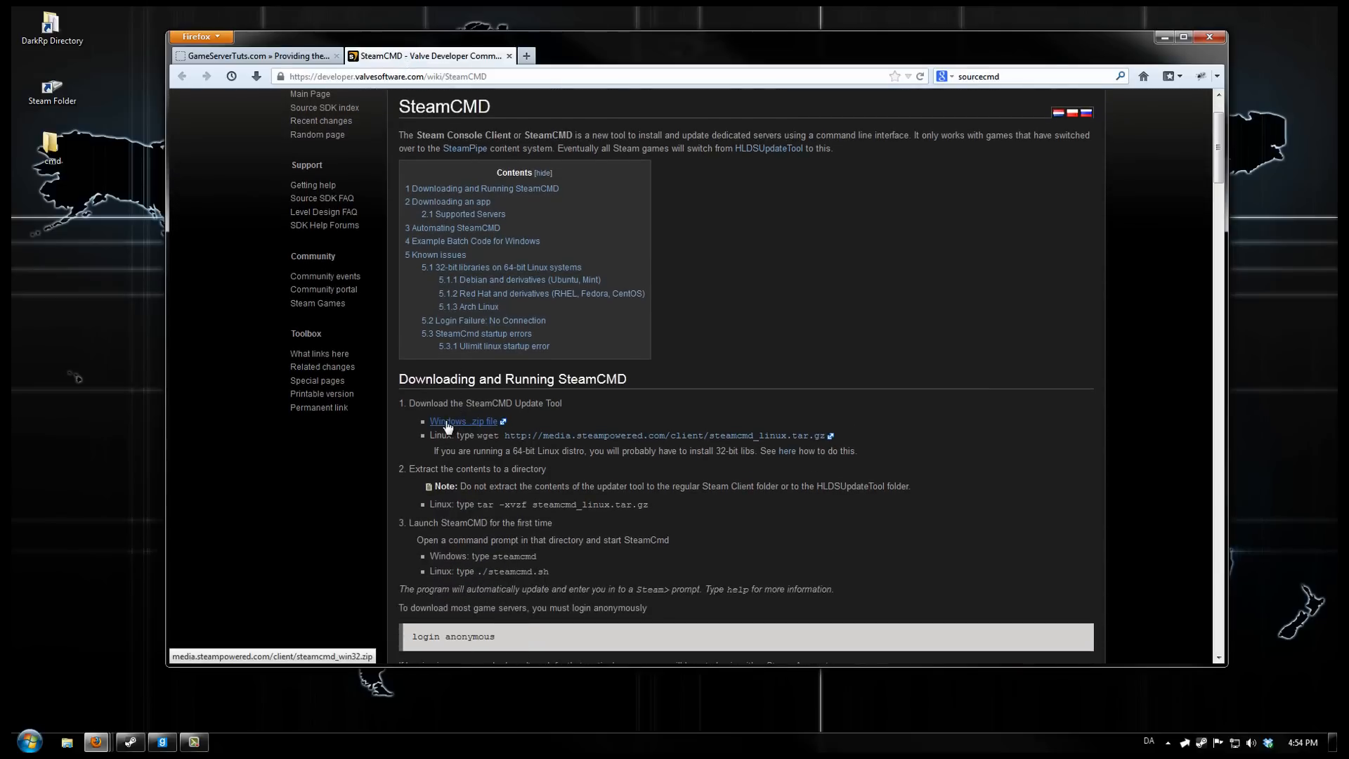
mouse_move(519, 447)
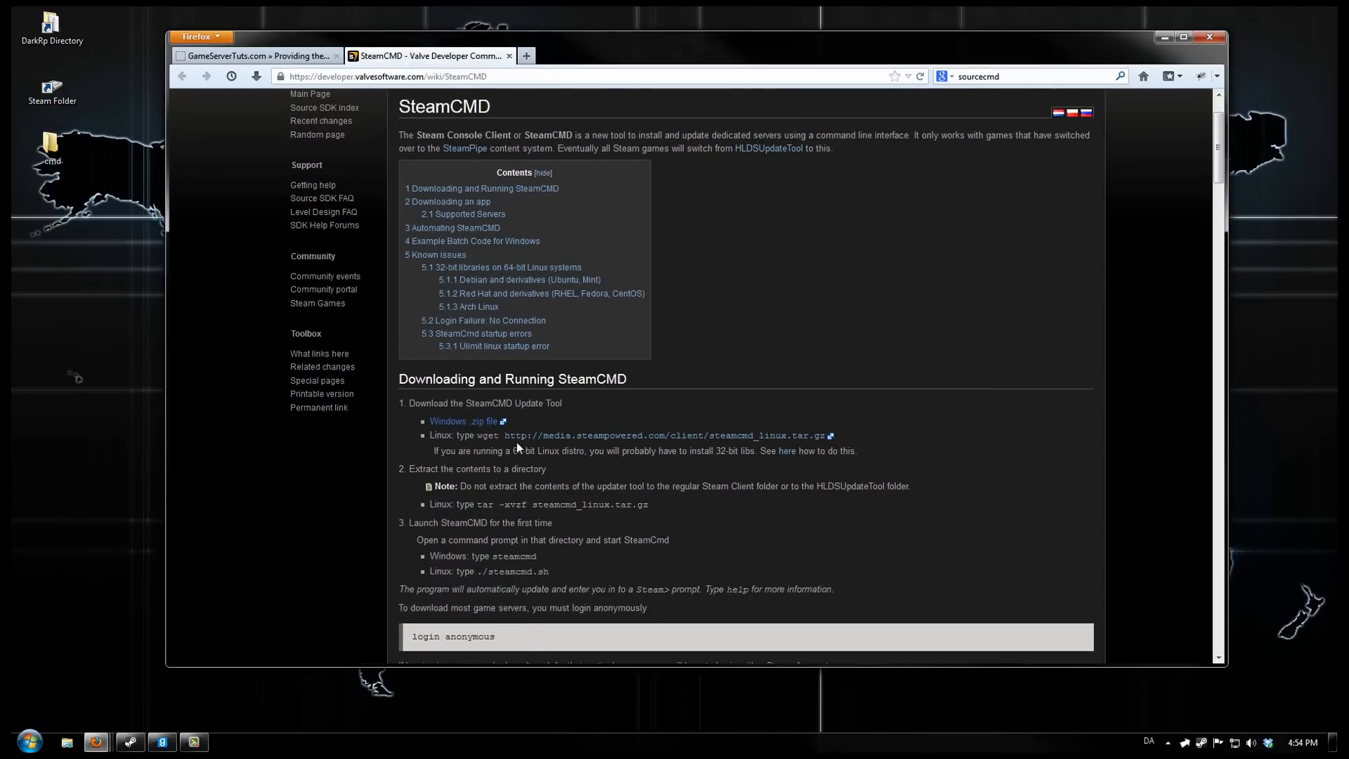
left_click(462, 421)
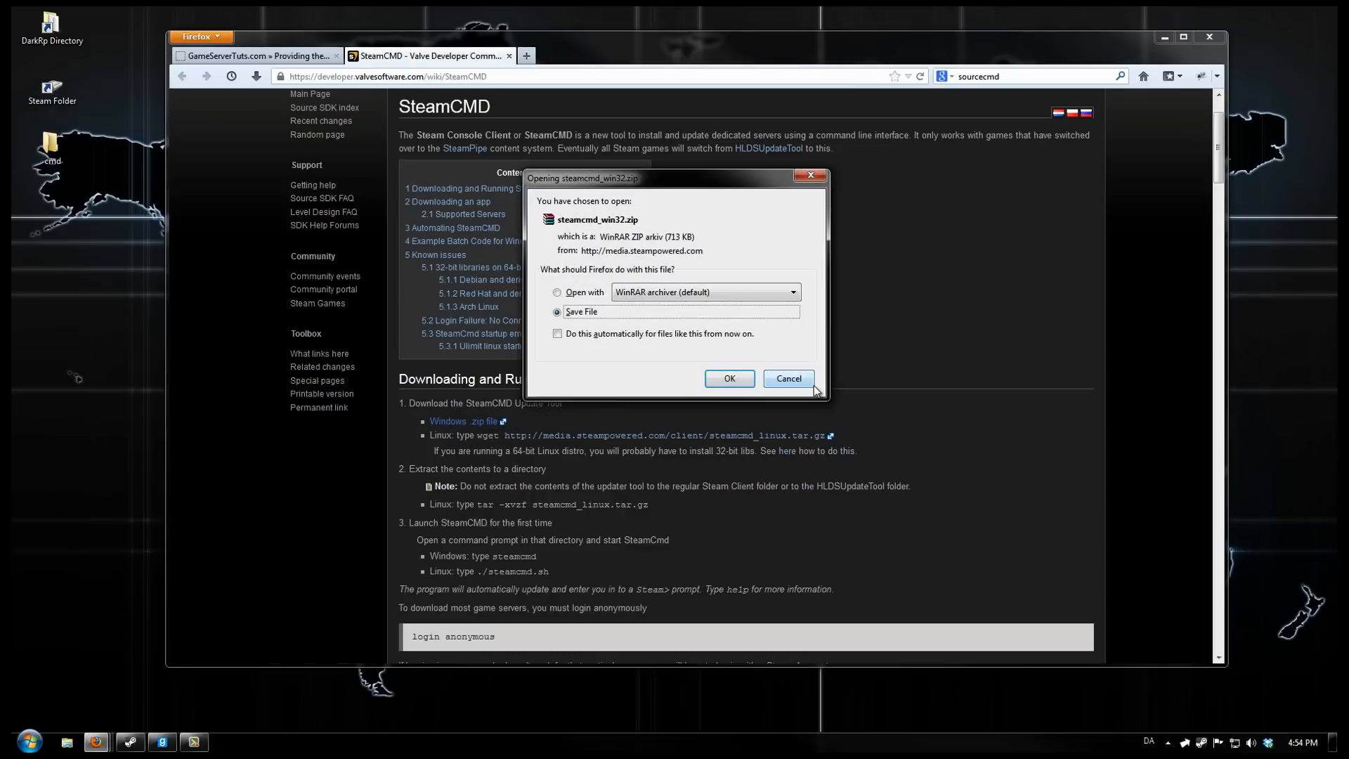
- Open the zip in WinRAR and move steamcmd.exe into the desktop cmd folder
left_click(728, 380)
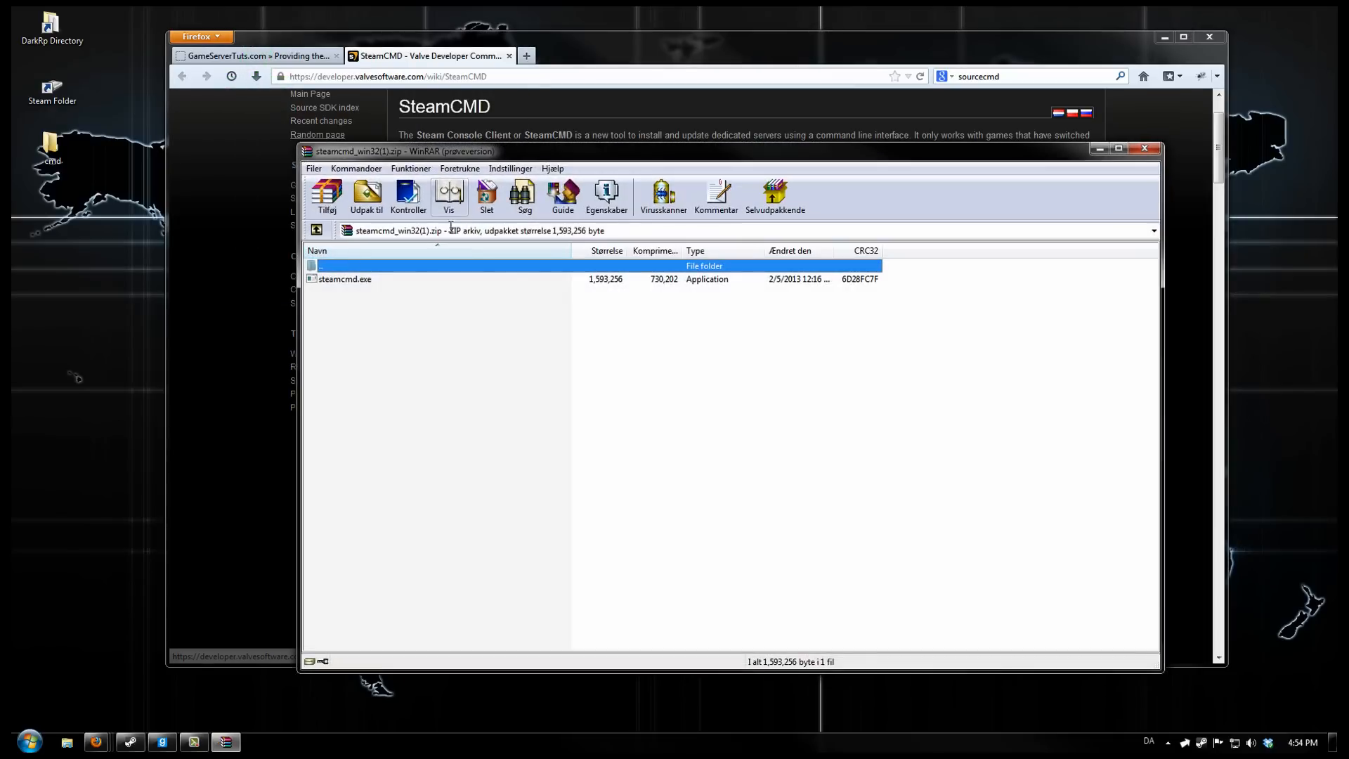
left_click(346, 279)
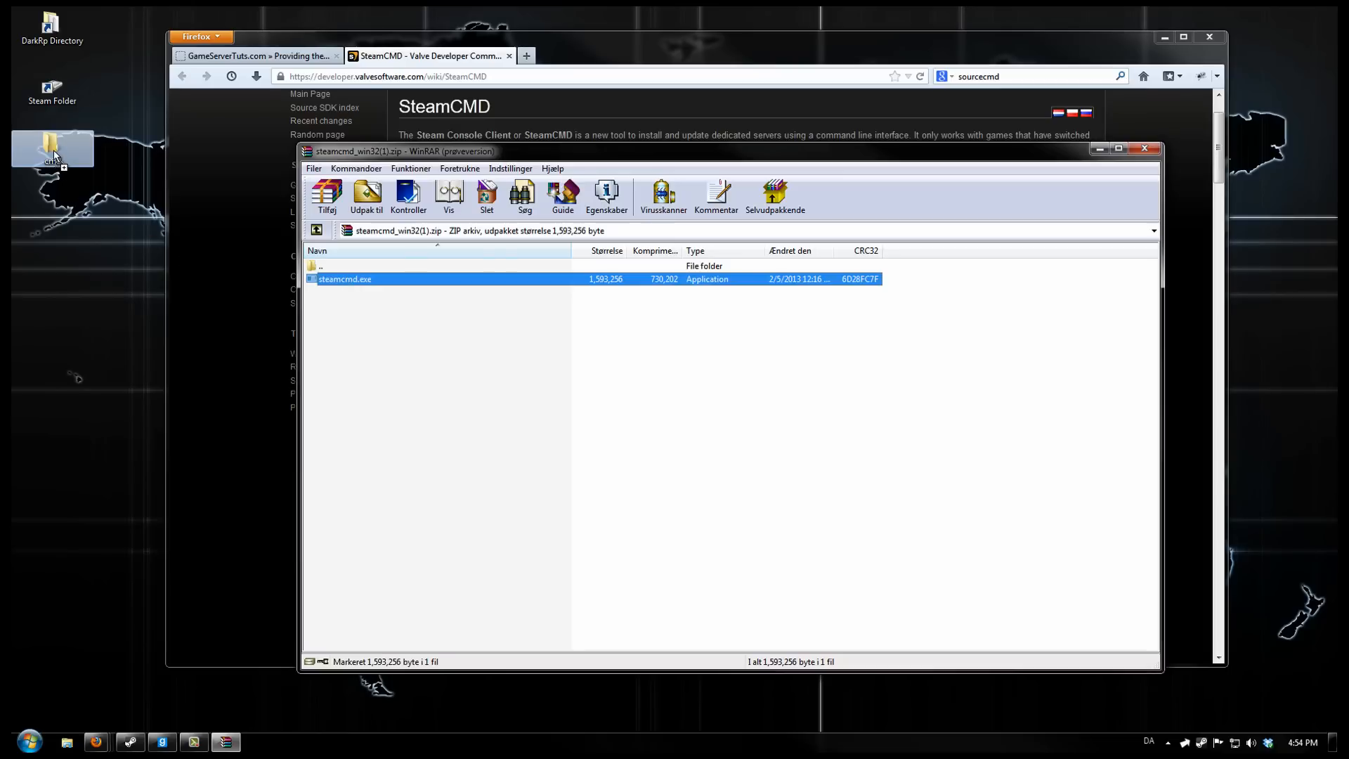
left_click(1145, 148)
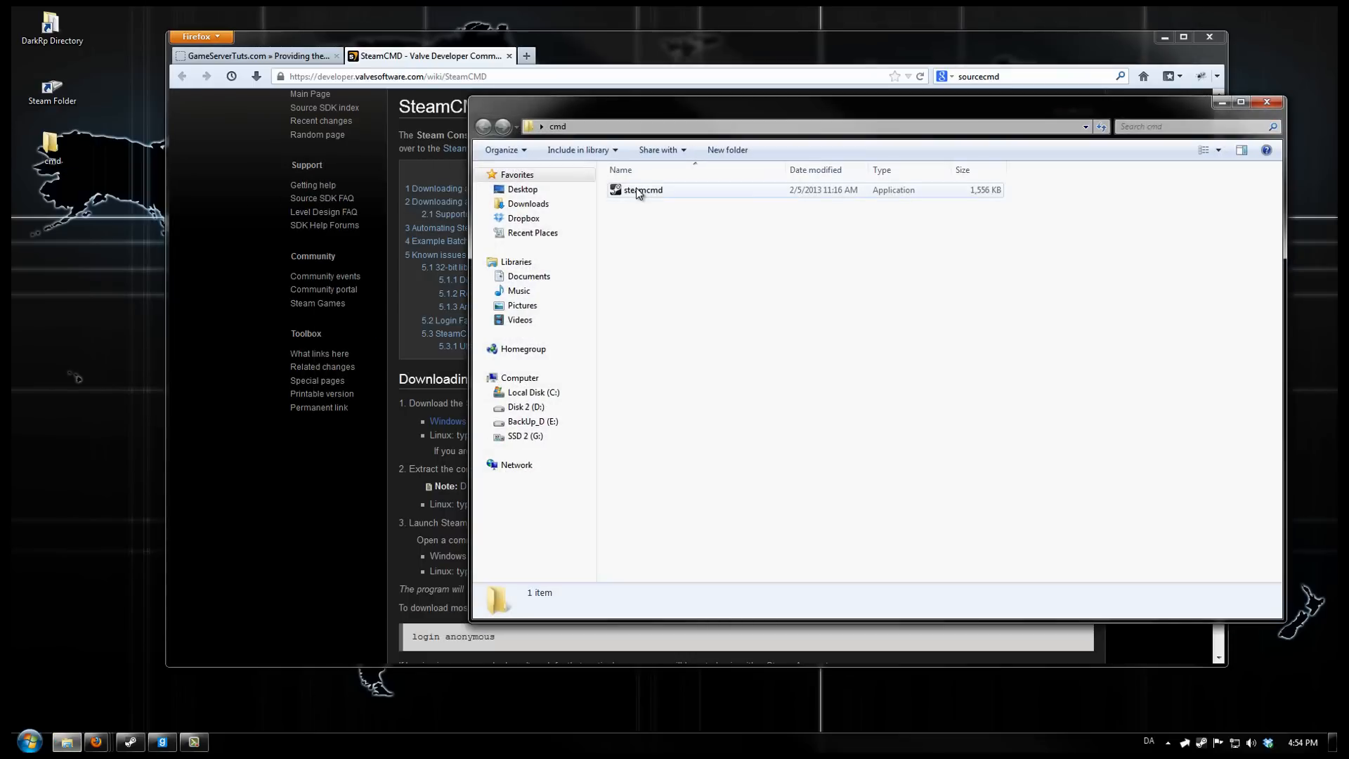
- Launch steamcmd.exe, let it update, and enter the login command with account credentials
double_click(642, 190)
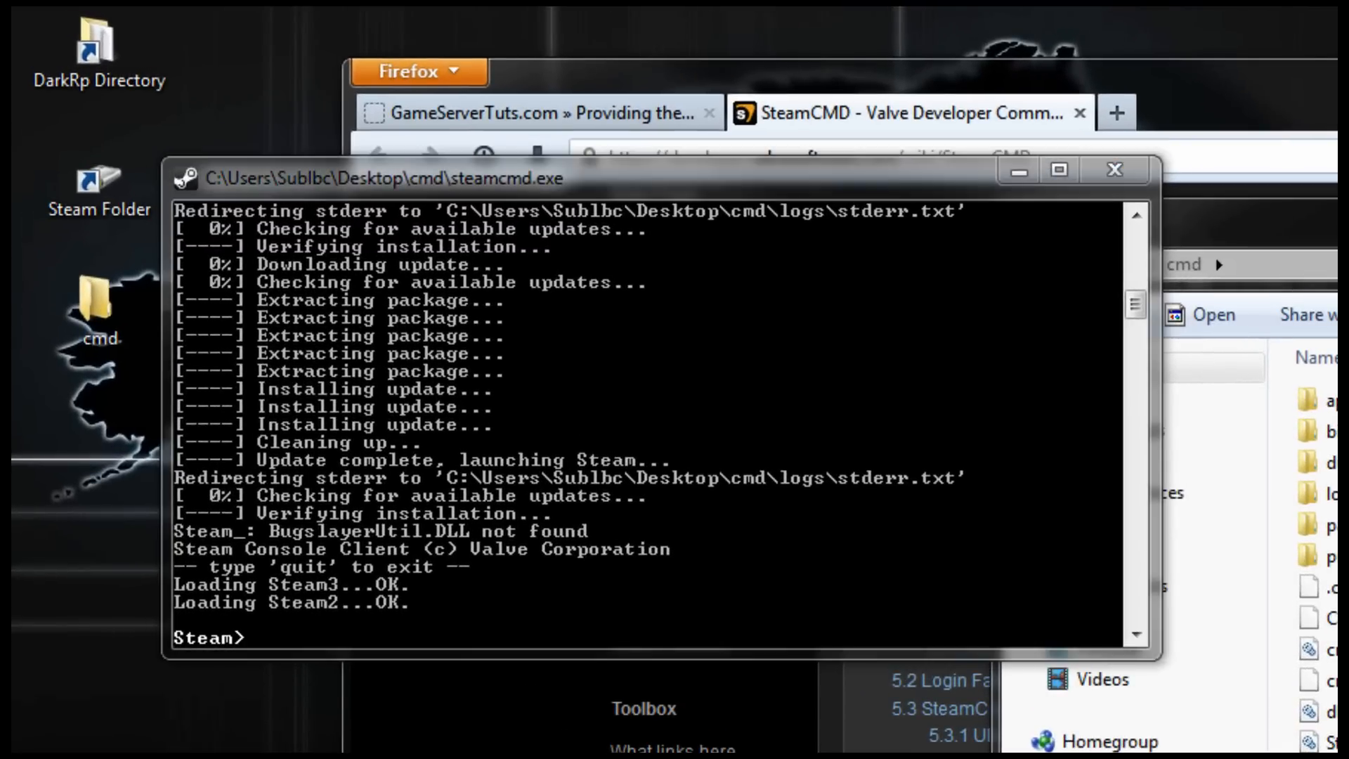
mouse_move(684, 524)
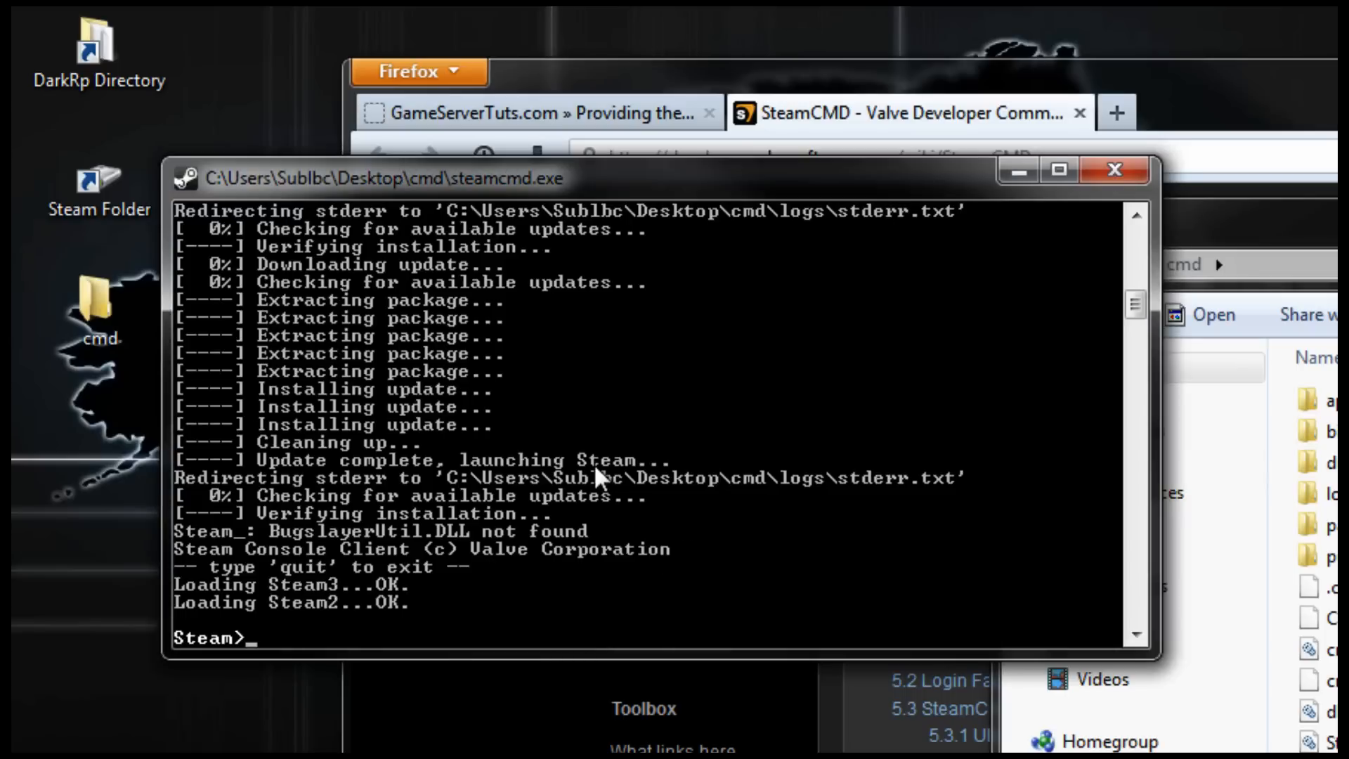
type("login")
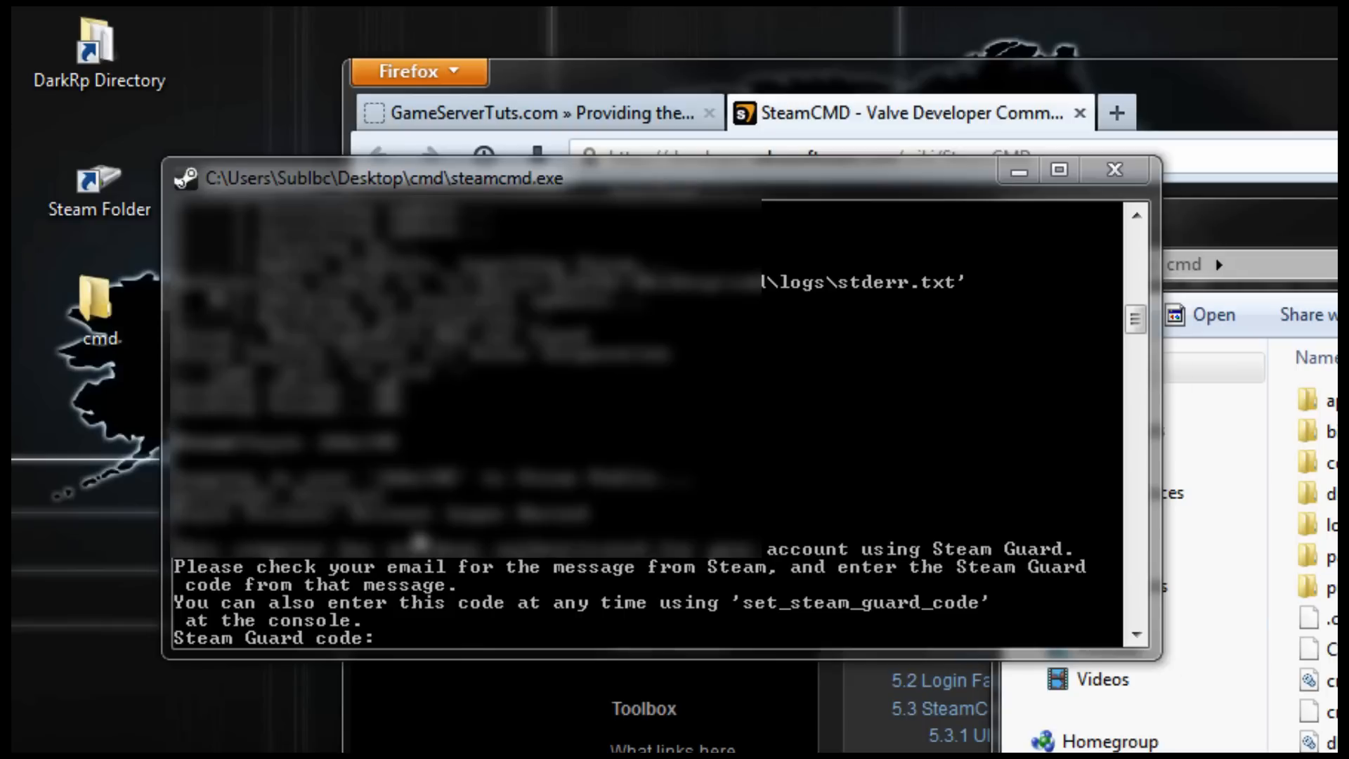
- Enter the Steam Guard code so the login succeeds
type("c")
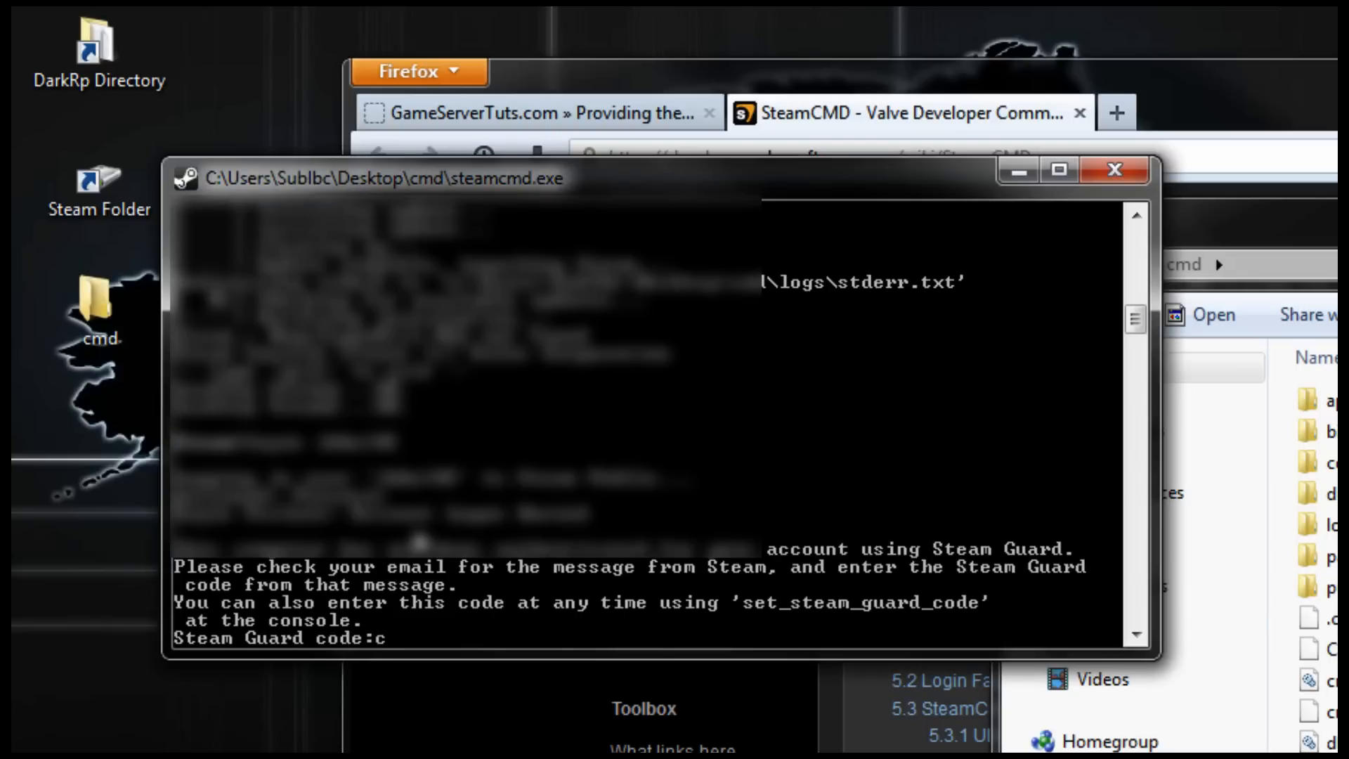
type("f")
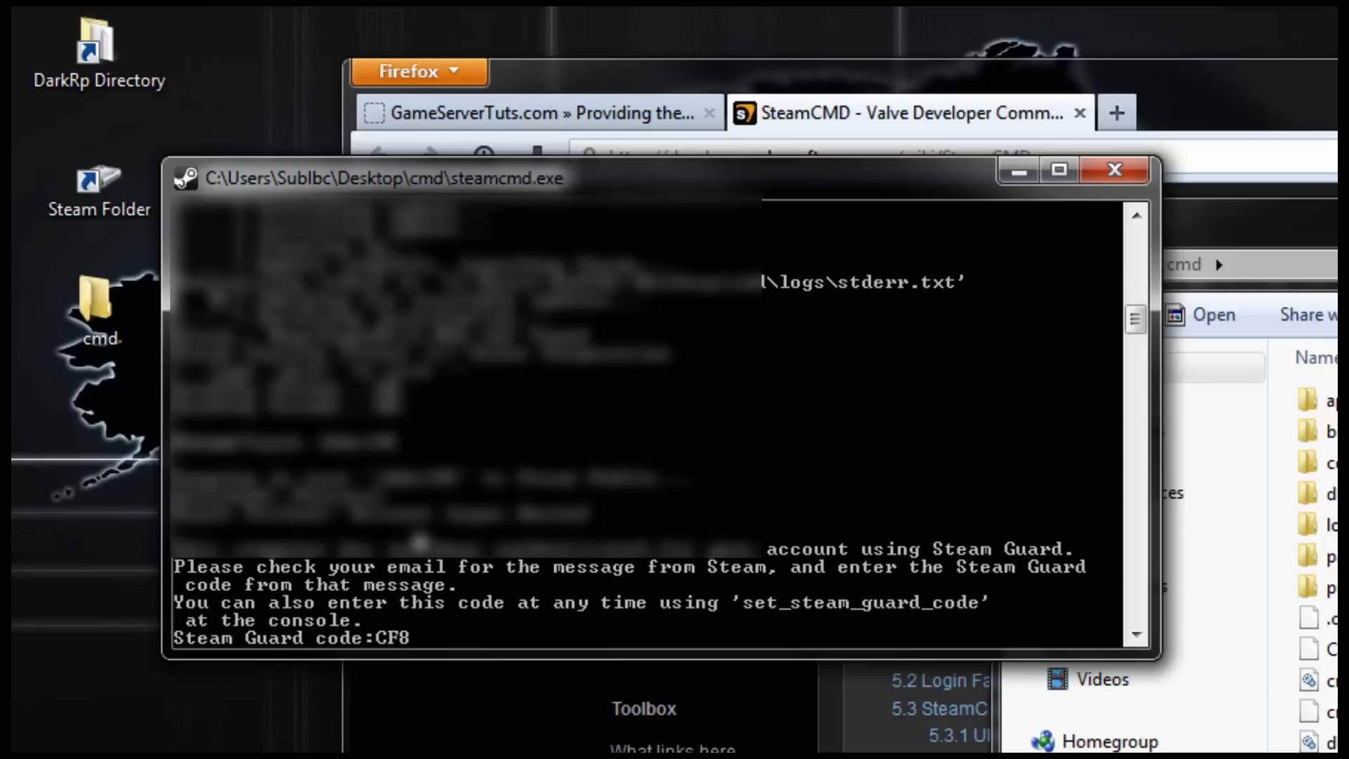
type("B6")
type("force_i")
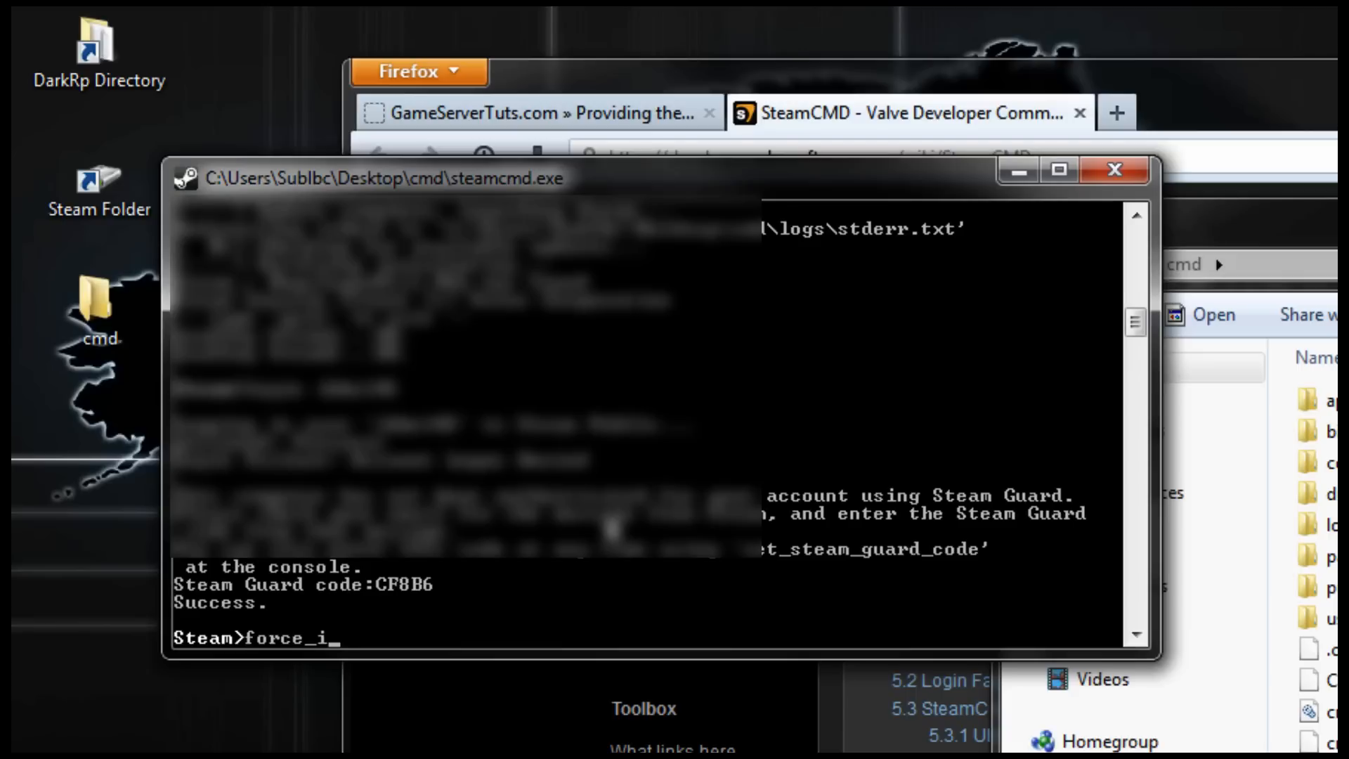
- Set the install directory with force_install_dir C:\source
type("nstall_dir")
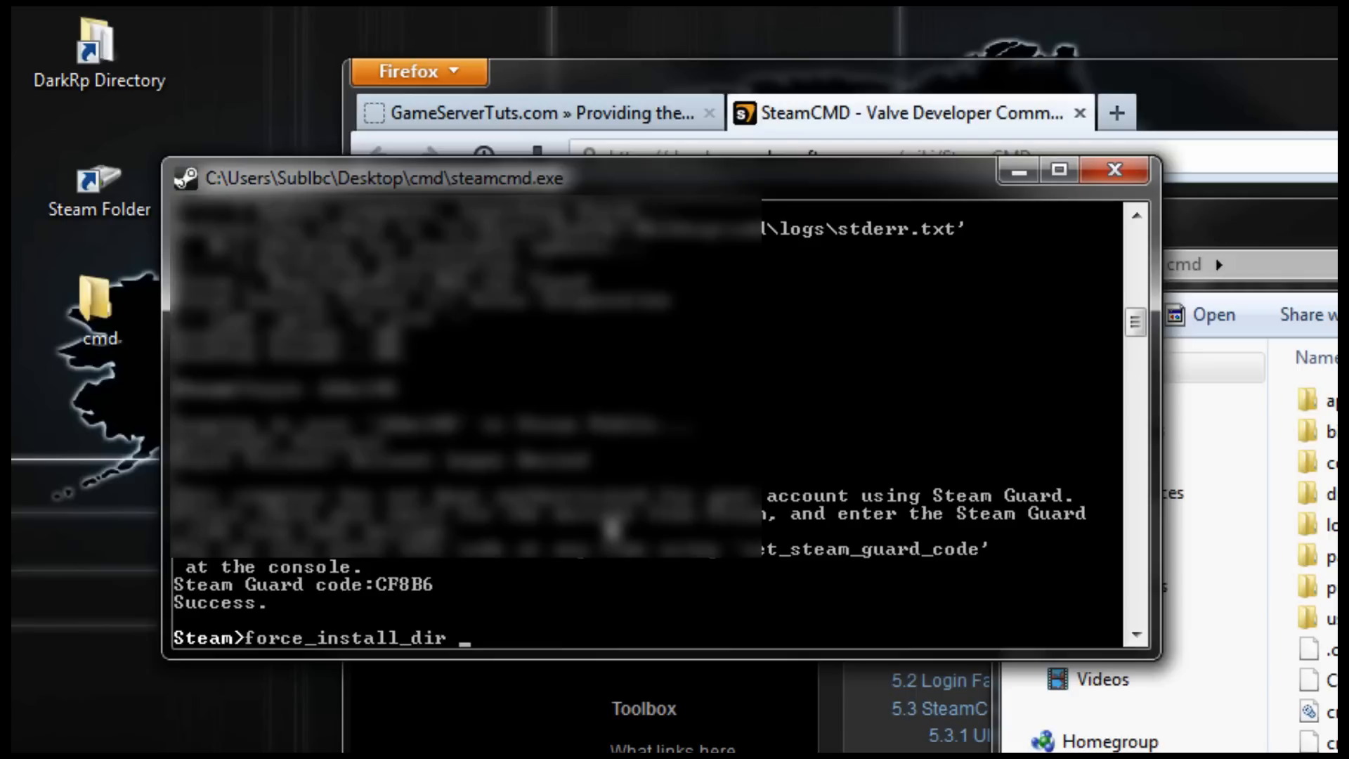
type("C")
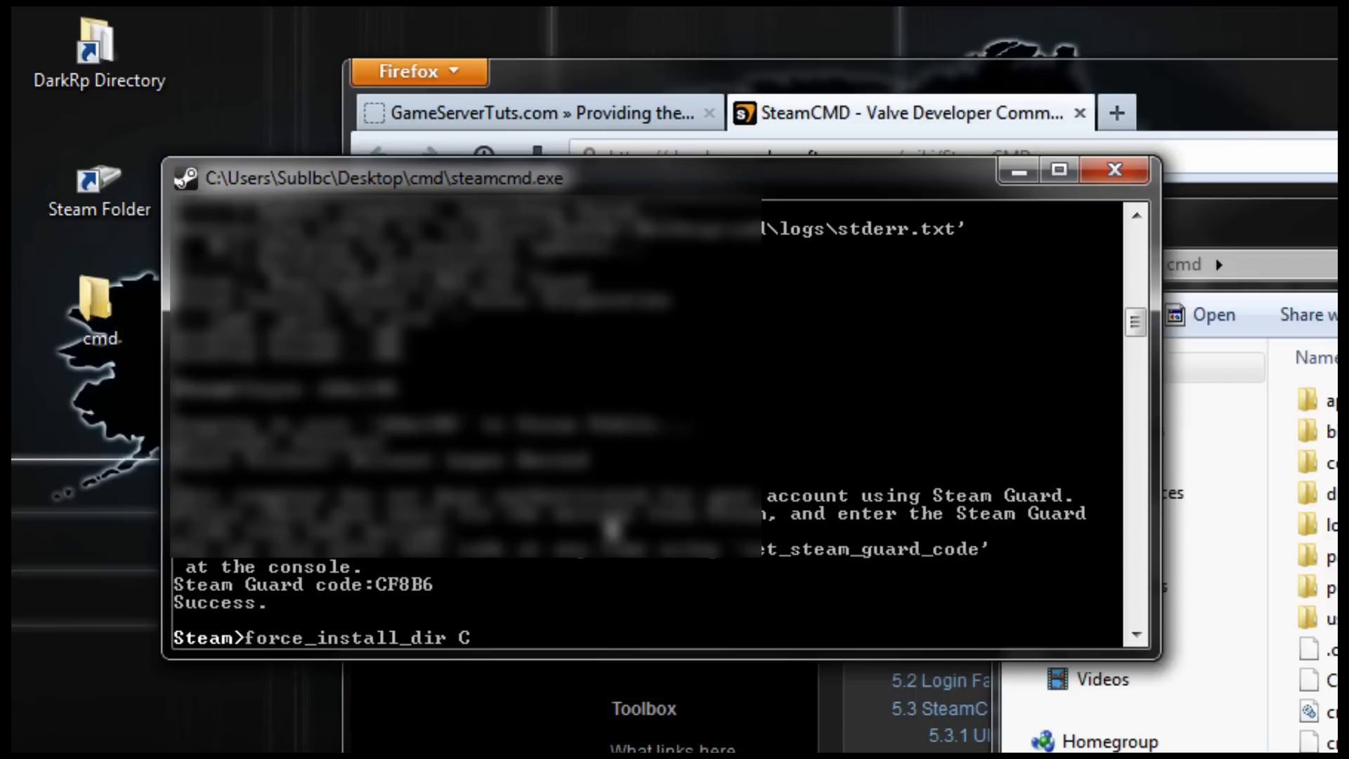
type(":")
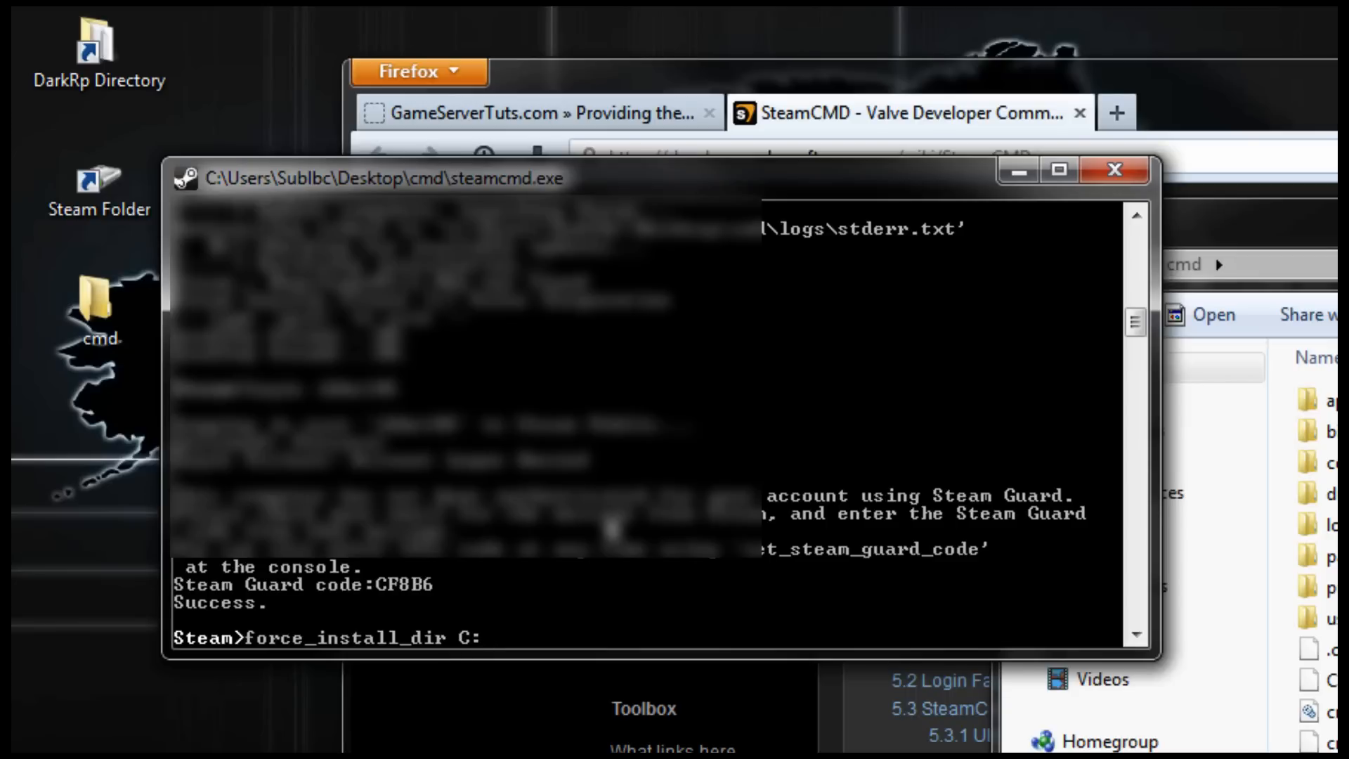
type("\\")
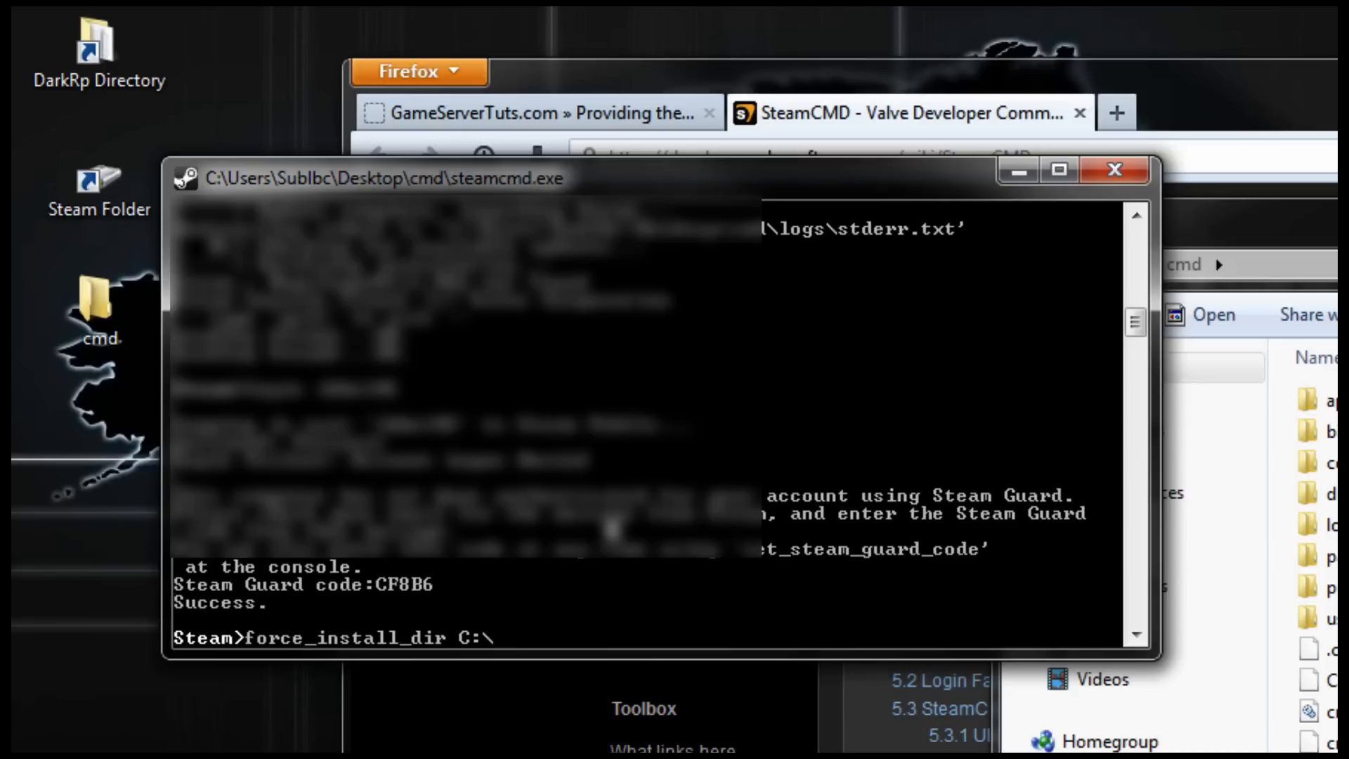
type("source")
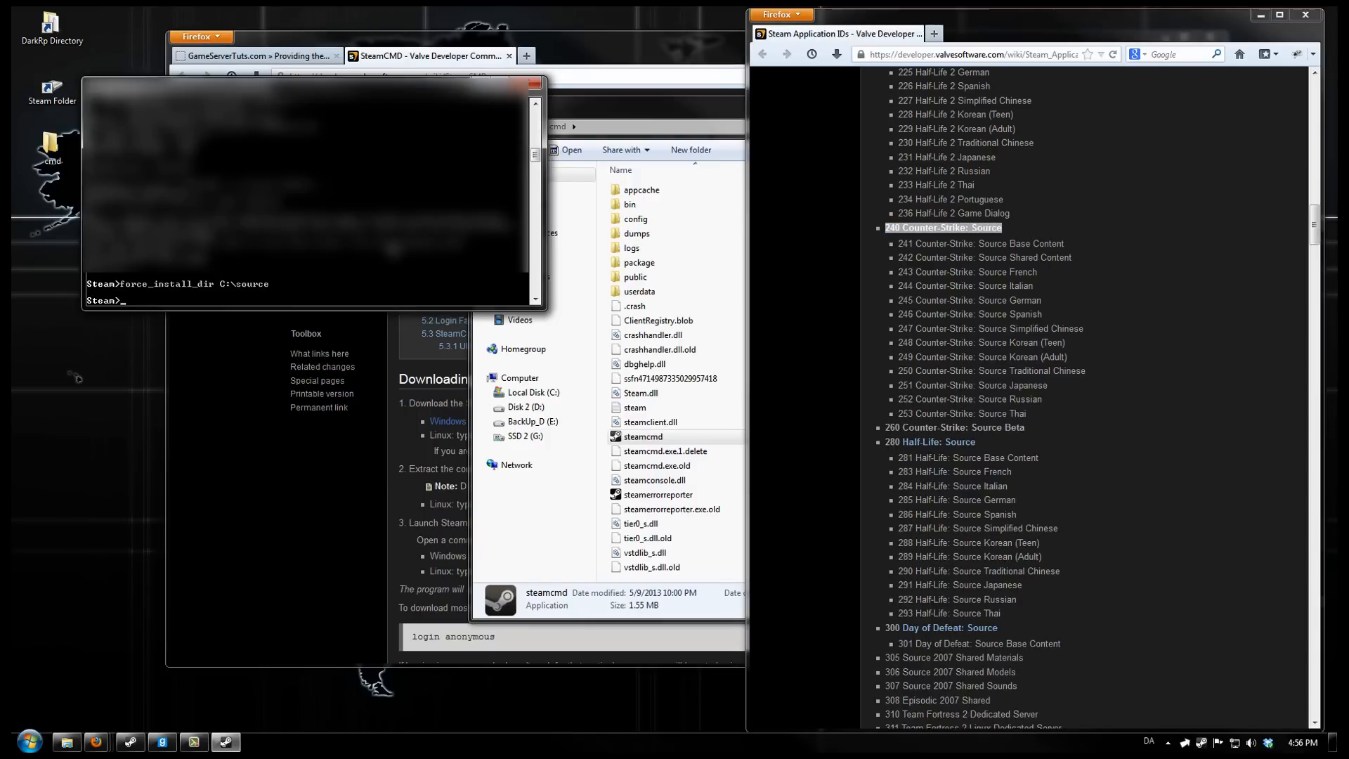
- Run app_update with the server's app ID to download the files into C:\source
type("app")
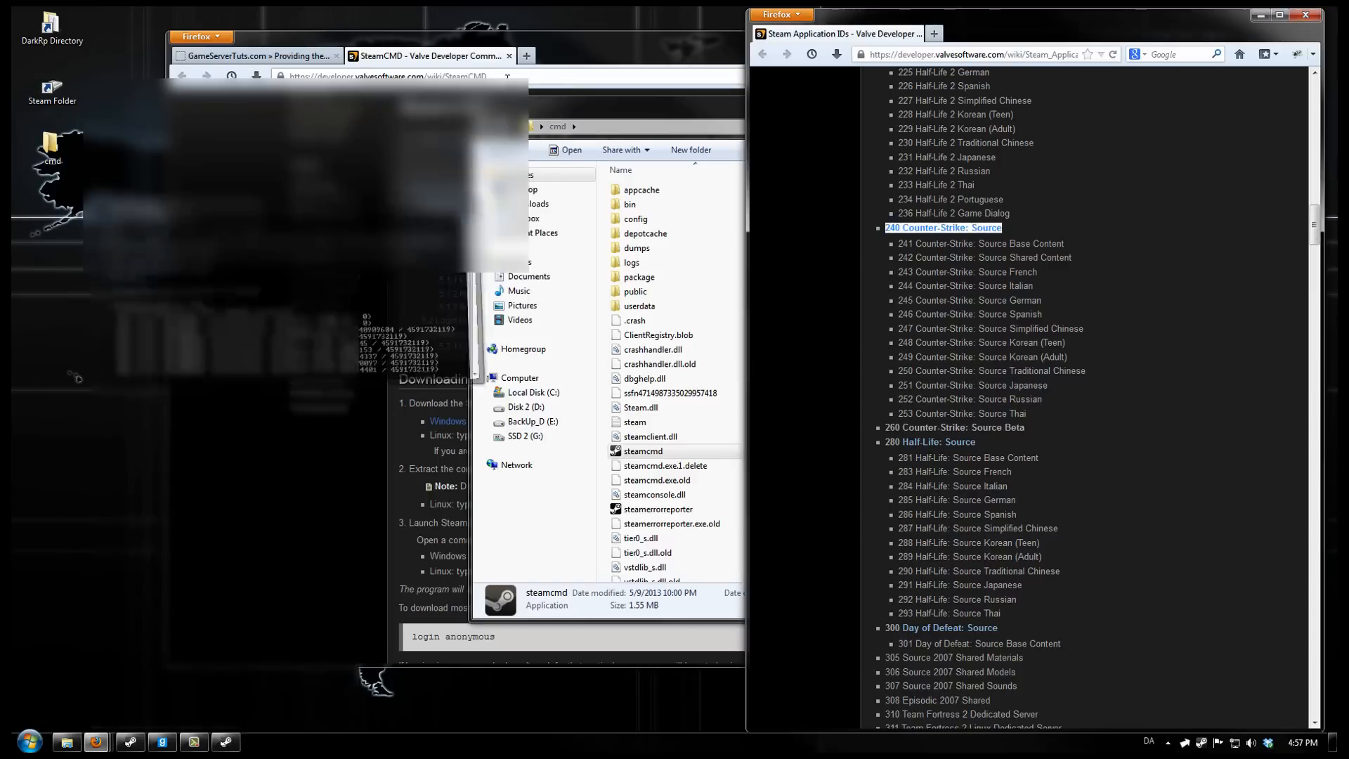
- From the srcds.com Windows guide, save hldsupdatetool.exe from the Valve webserver
left_click(698, 56)
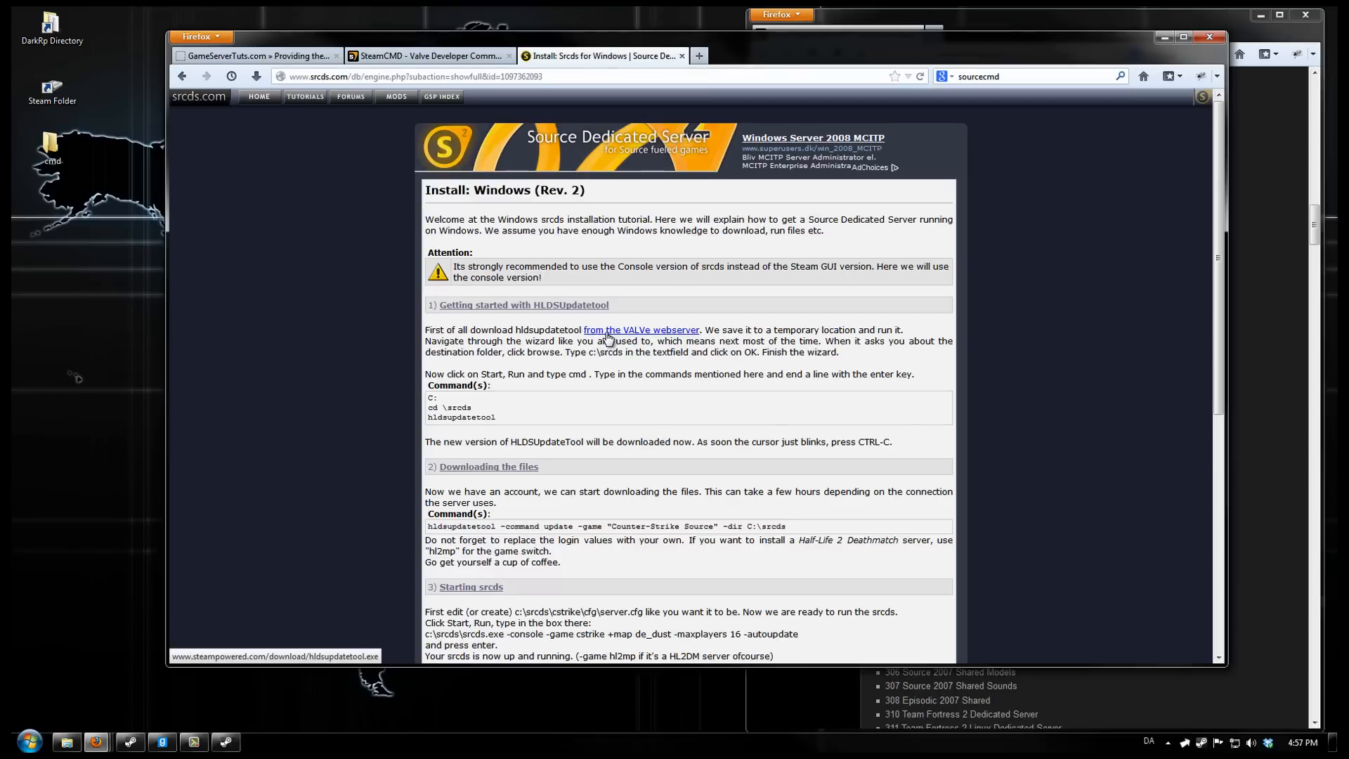
left_click(640, 329)
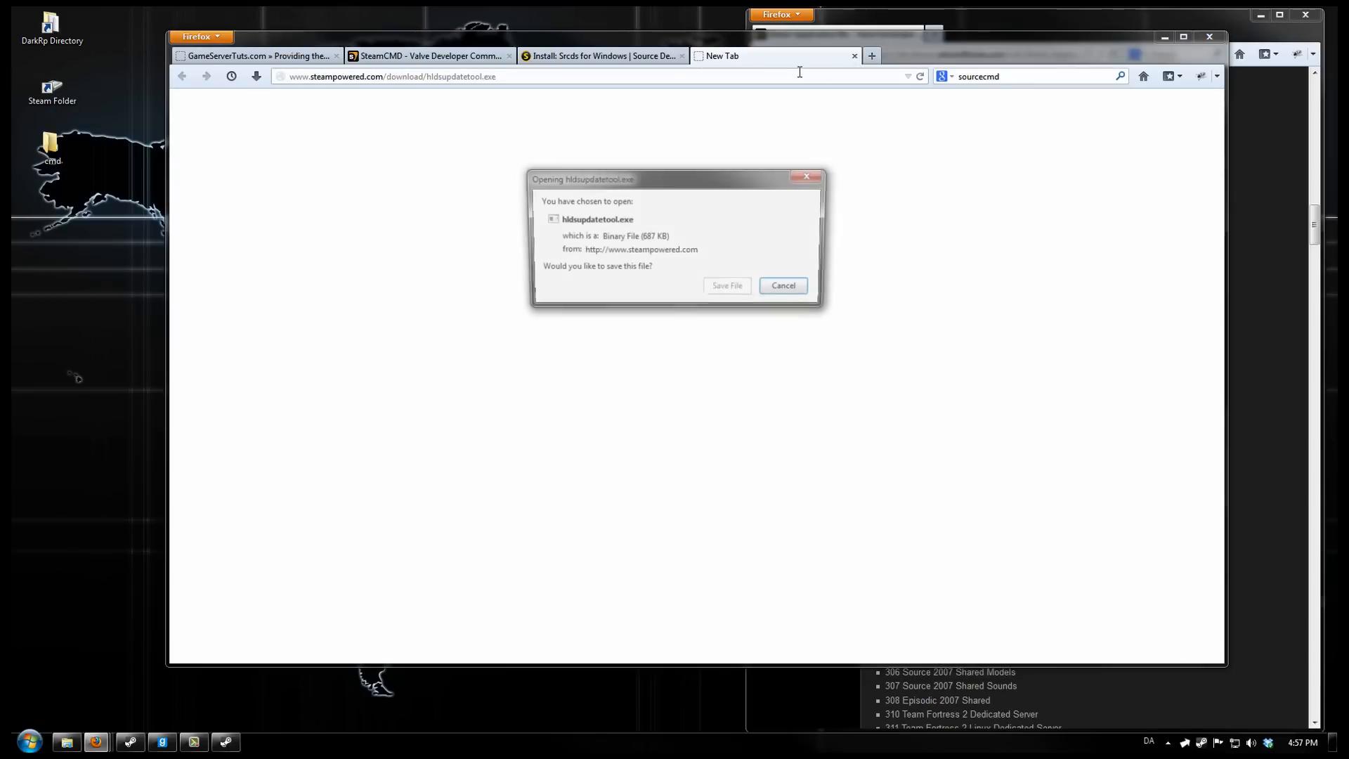
left_click(782, 286)
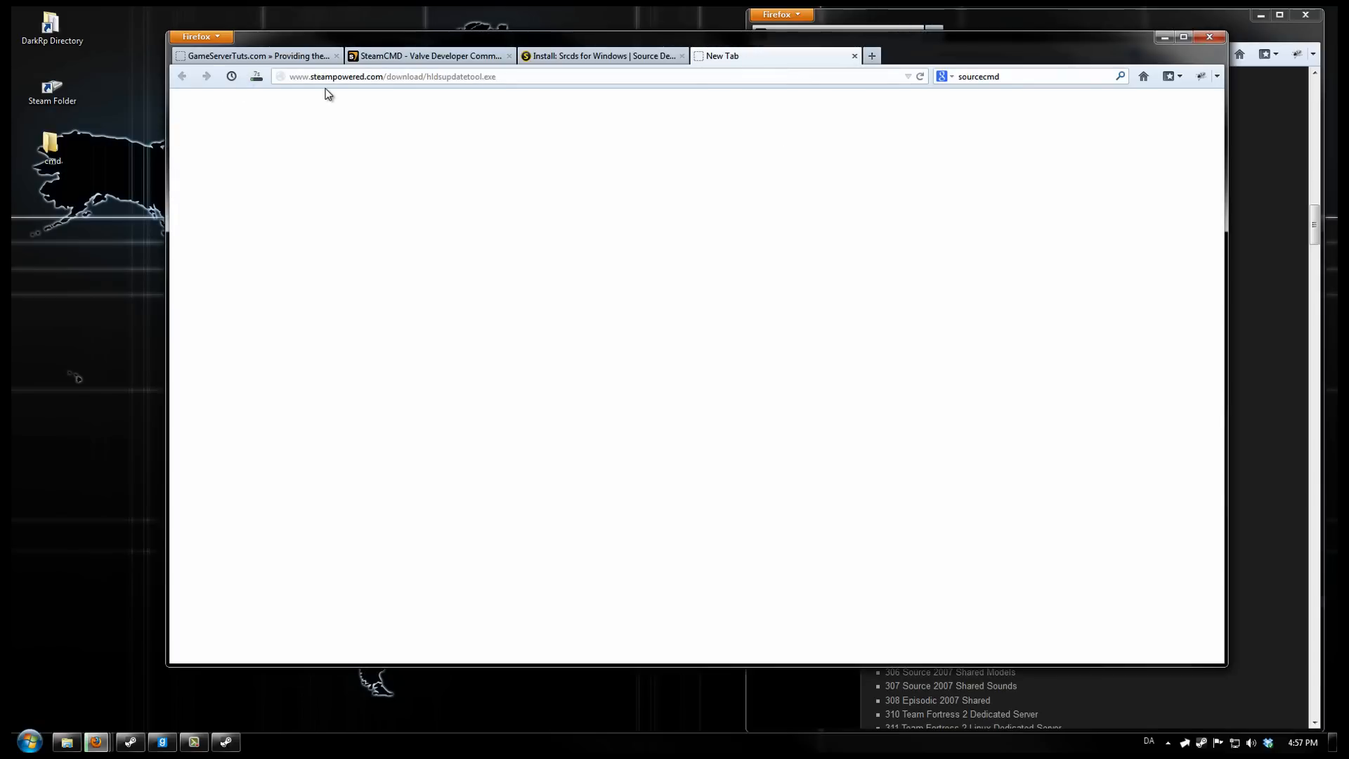
mouse_move(256, 76)
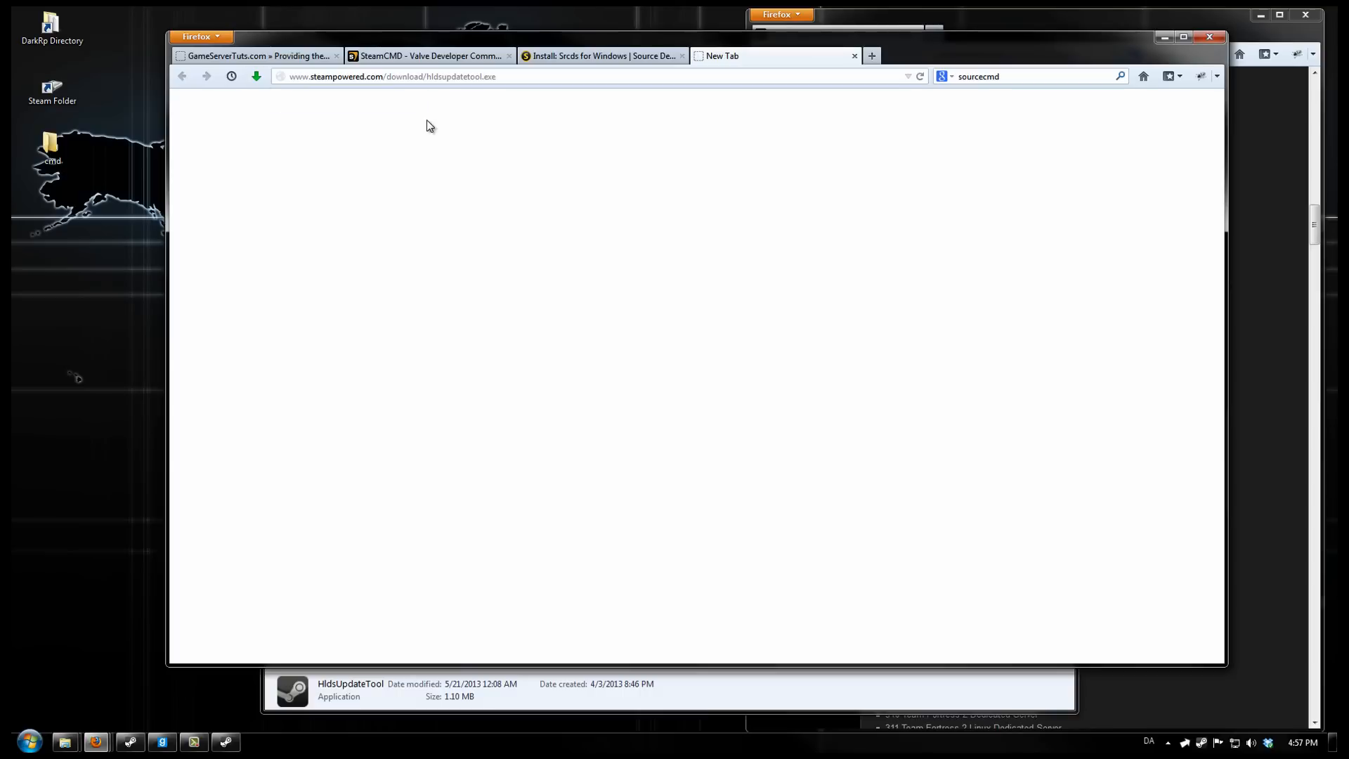
mouse_move(683, 692)
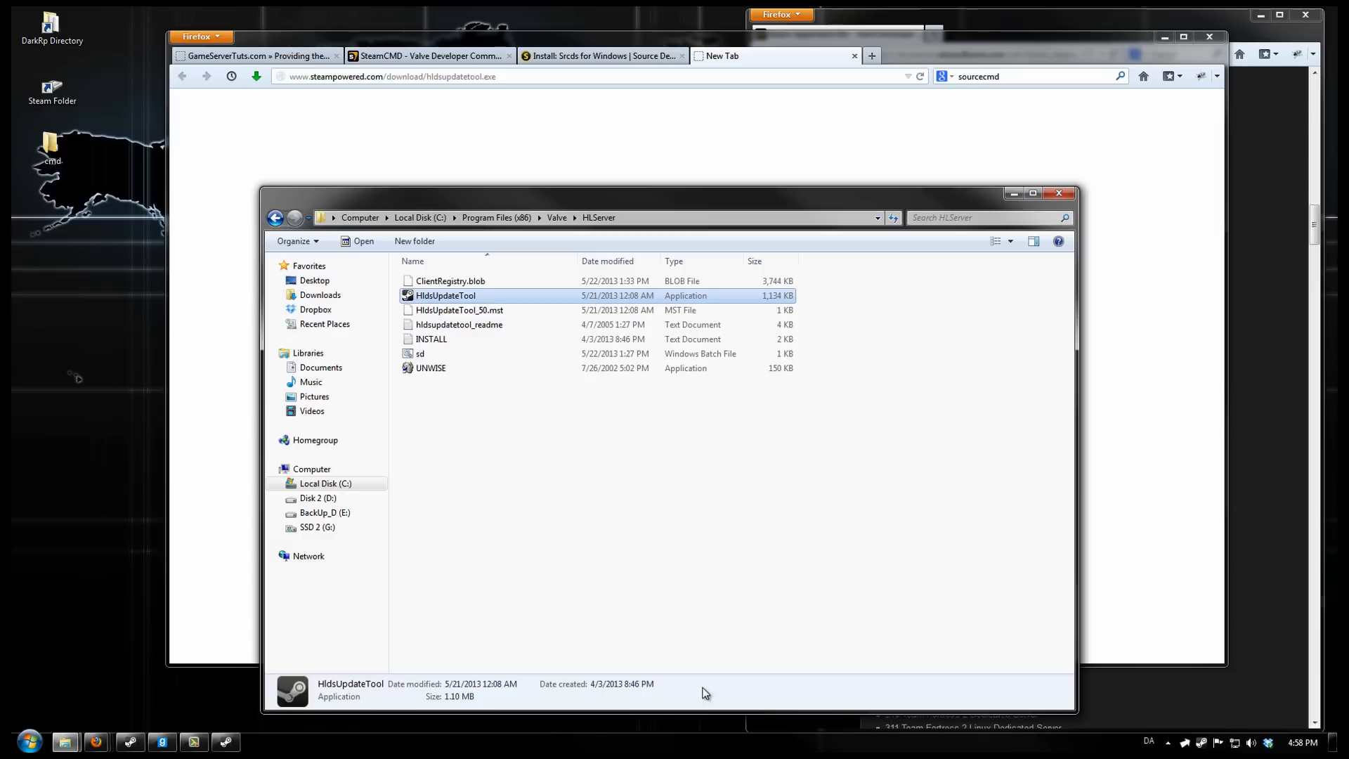
mouse_move(486, 298)
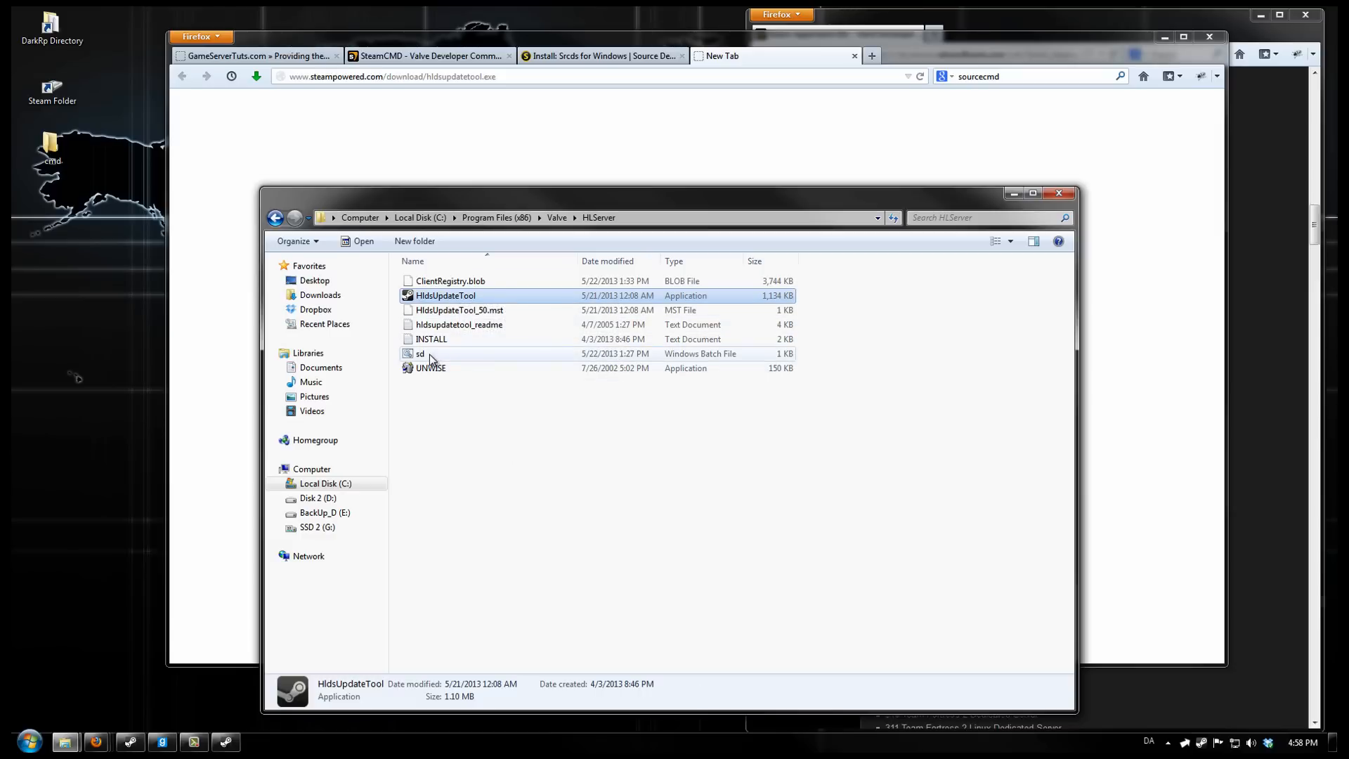
- Edit sd.bat so its -dir path points to c:\source, then save and close it
left_click(420, 354)
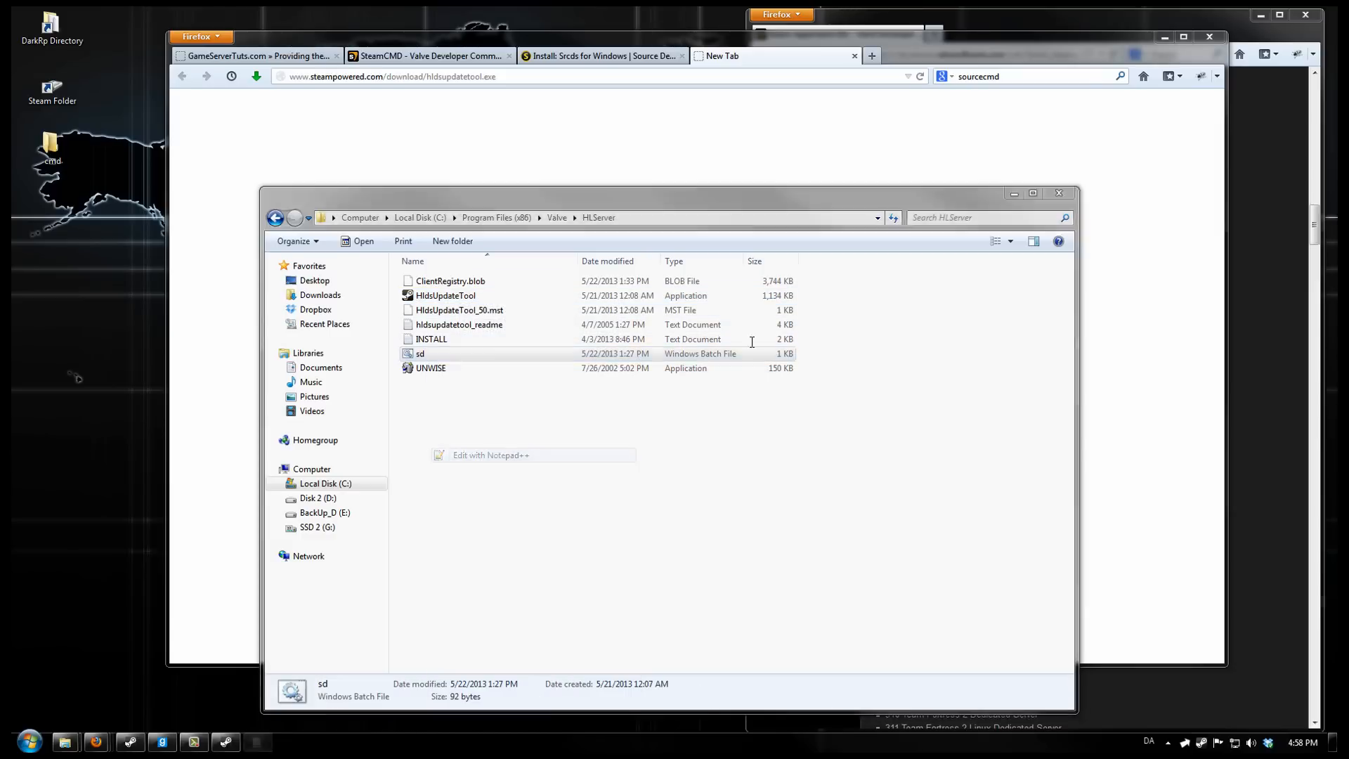
left_click(490, 454)
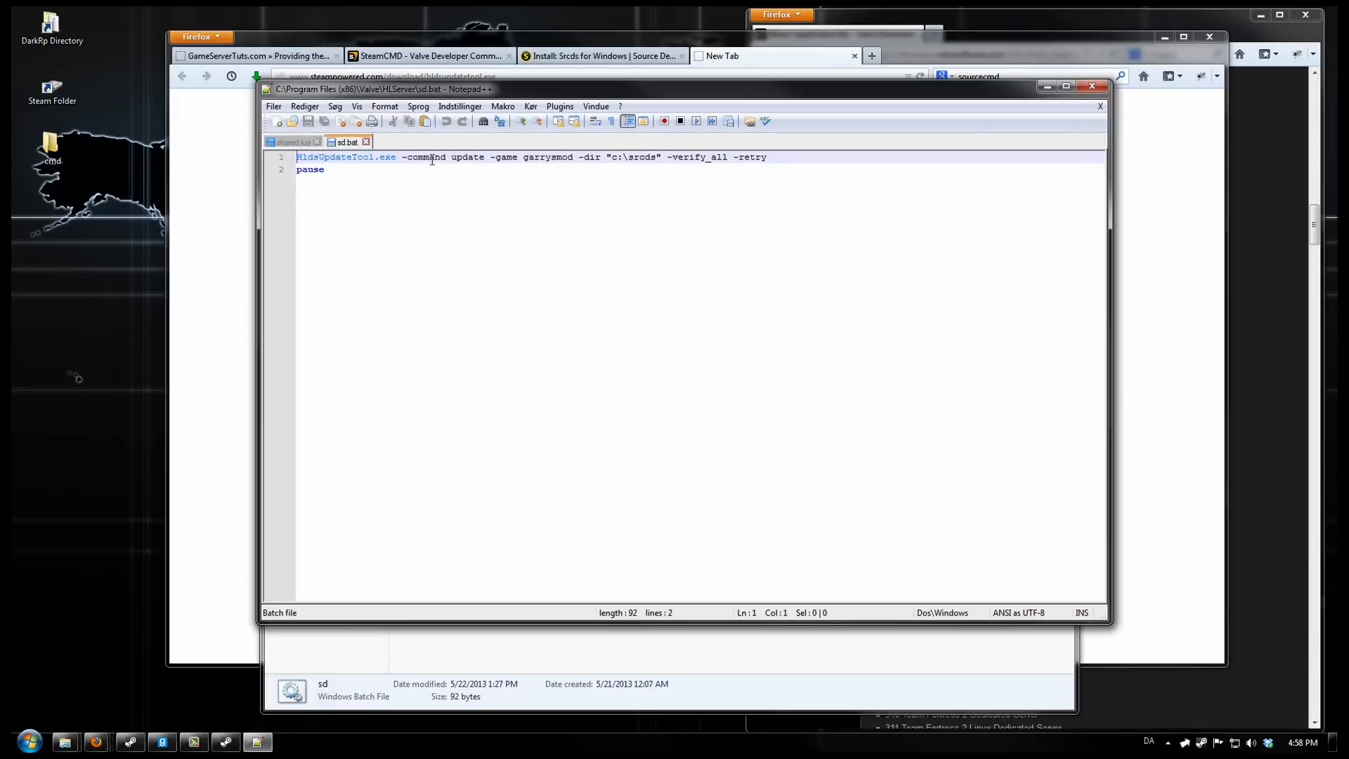
double_click(641, 156)
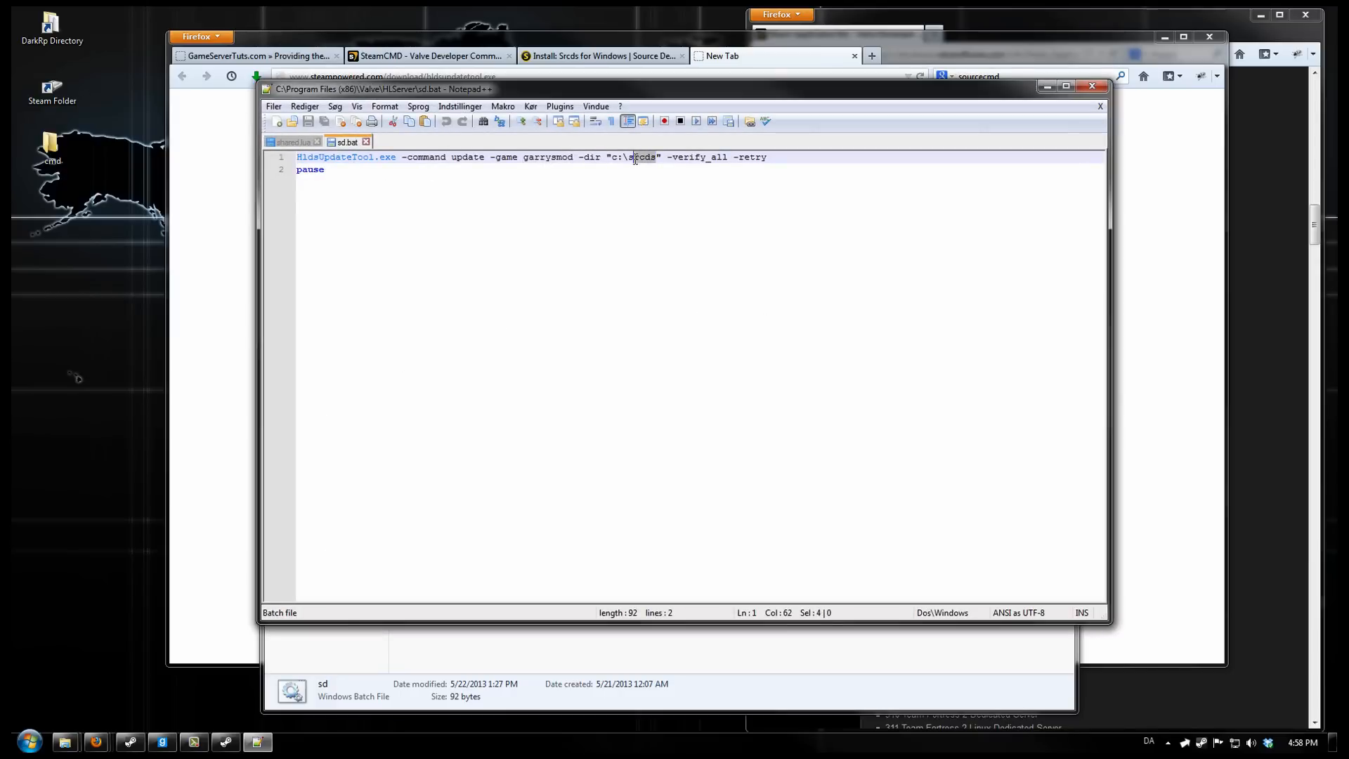
double_click(640, 156)
type("ource")
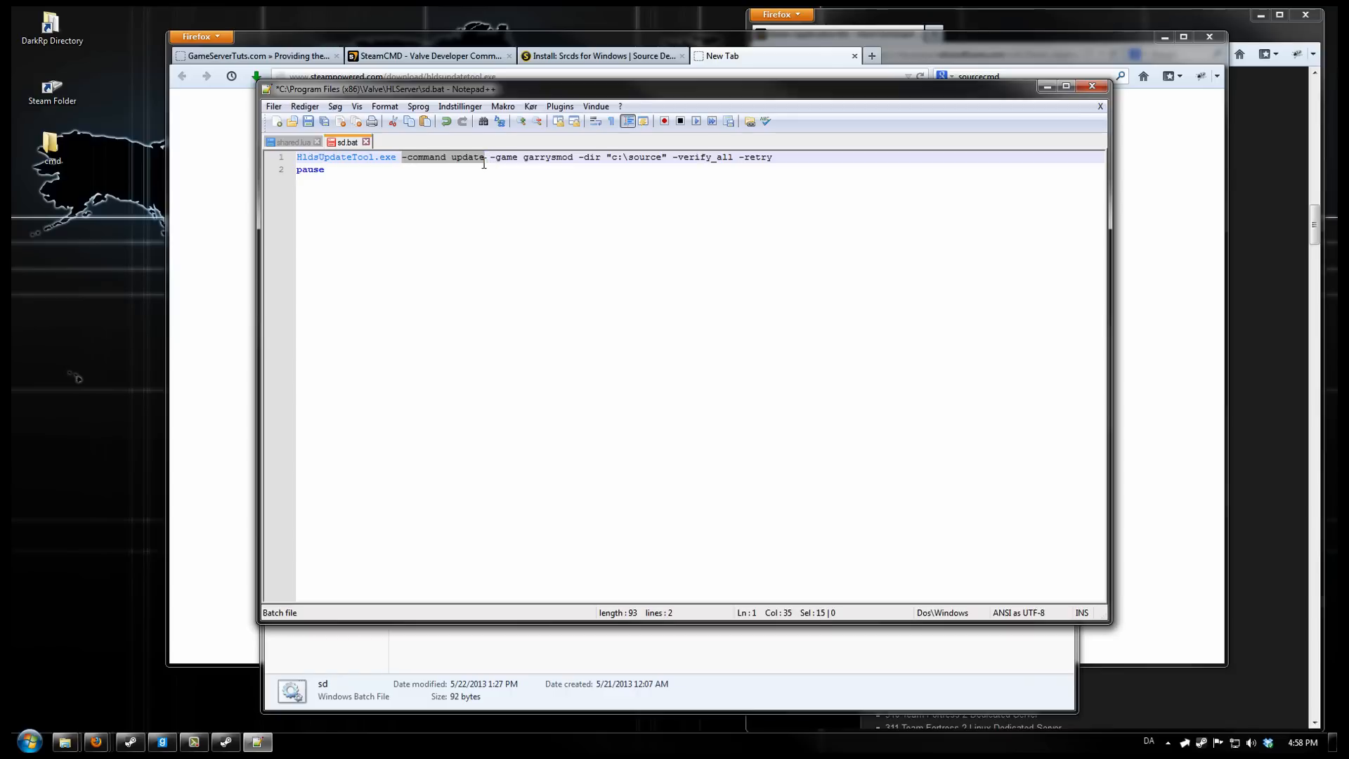
left_click(324, 170)
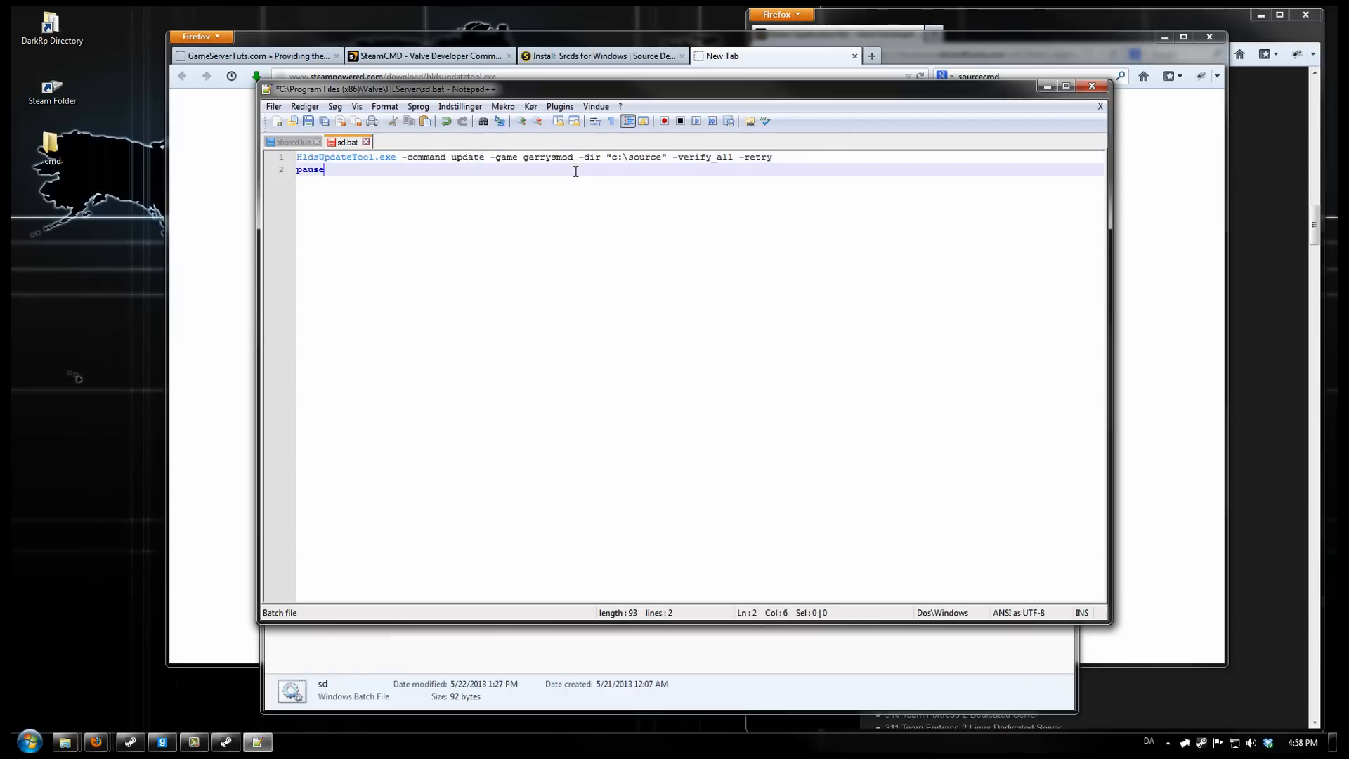
left_click(621, 156)
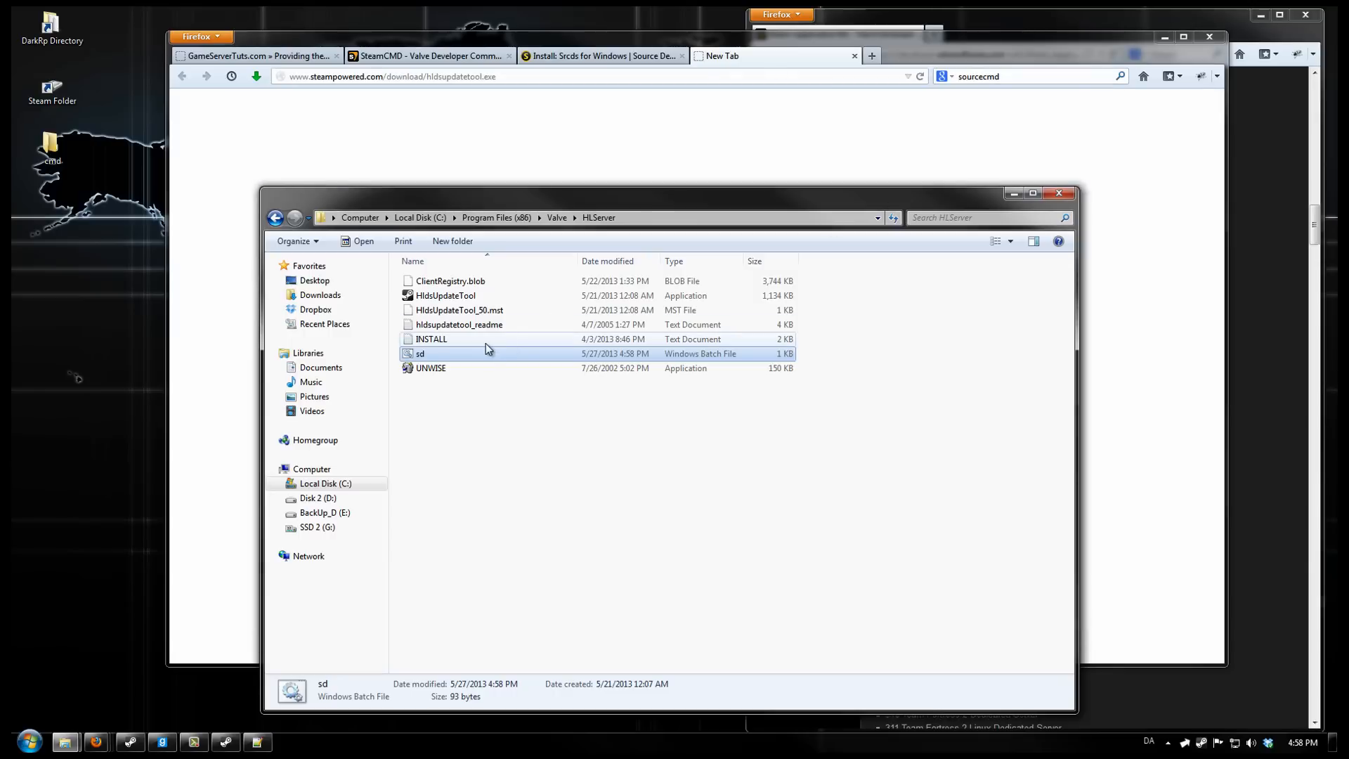
- Run sd.bat so HldsUpdateTool downloads the Garry's Mod server into C:\source
double_click(420, 354)
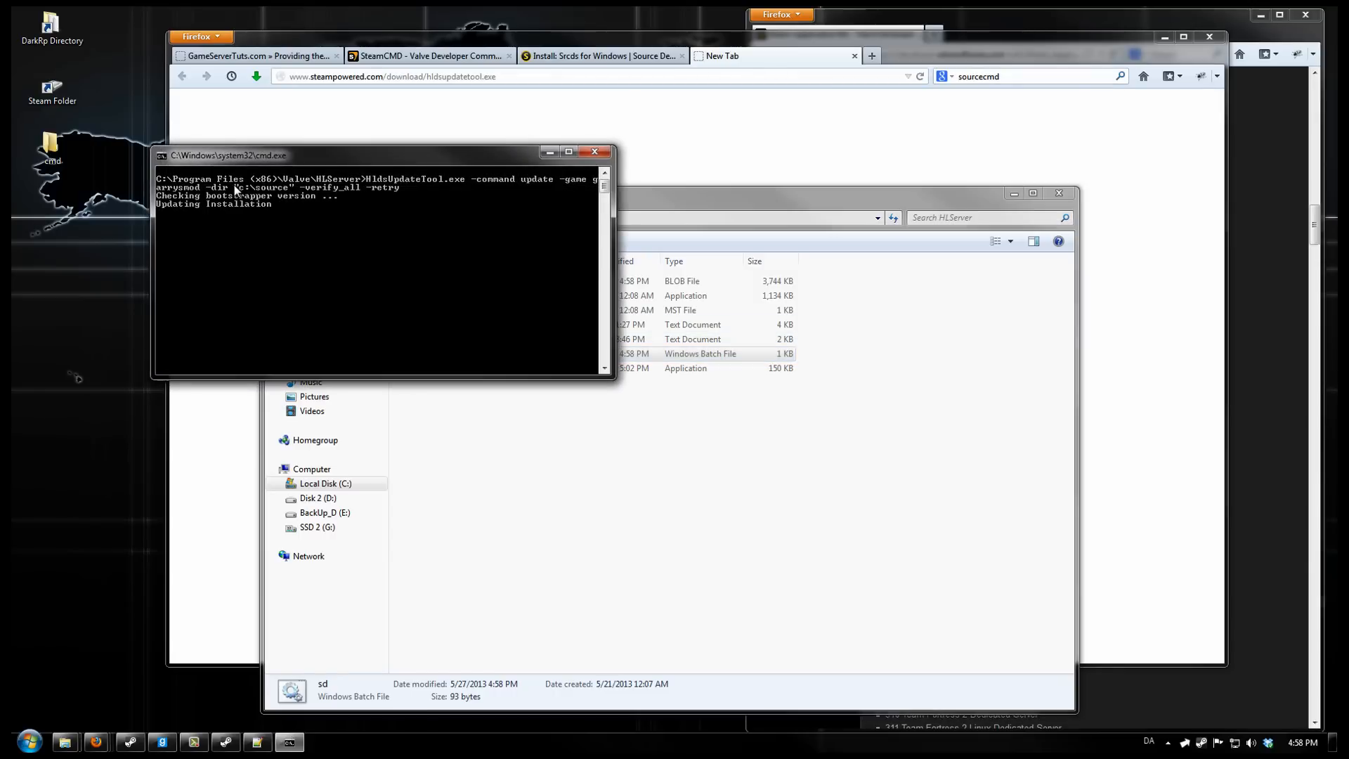
mouse_move(230, 229)
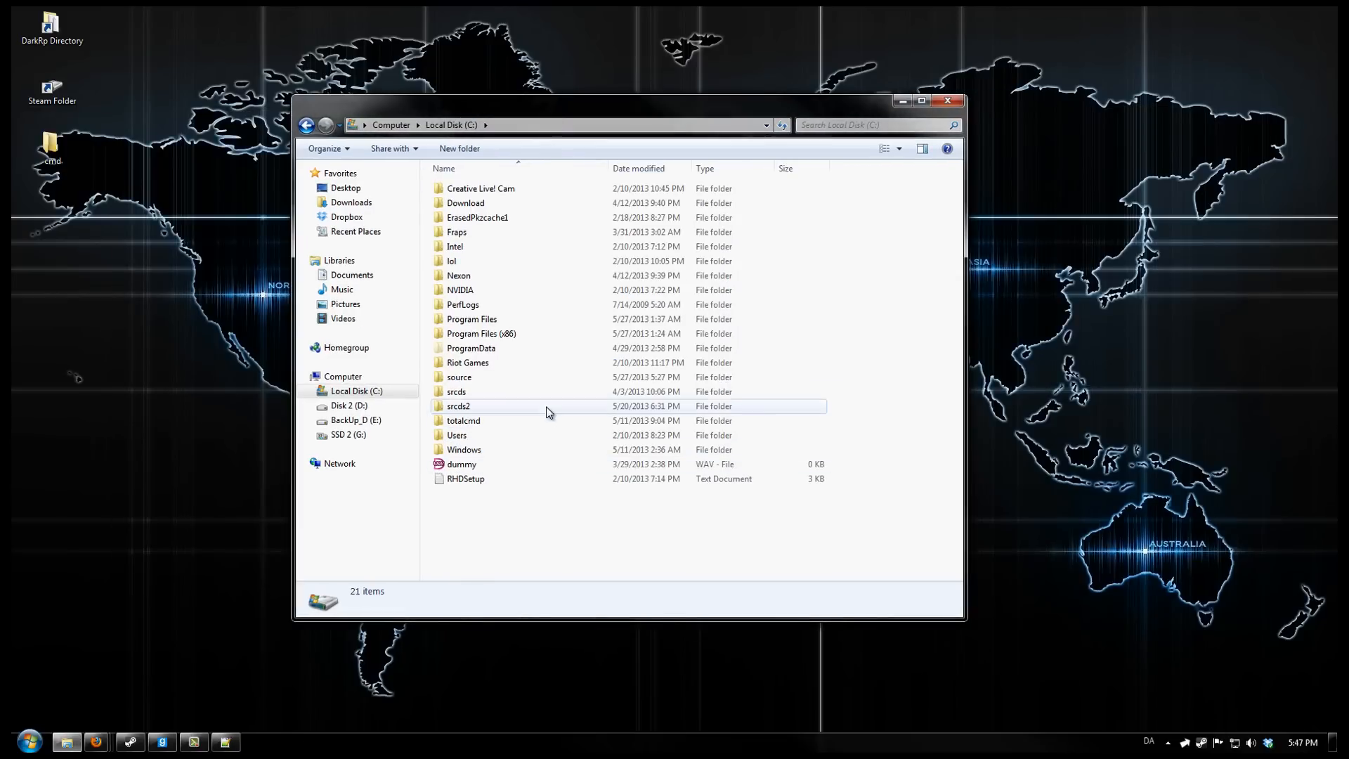
mouse_move(458, 377)
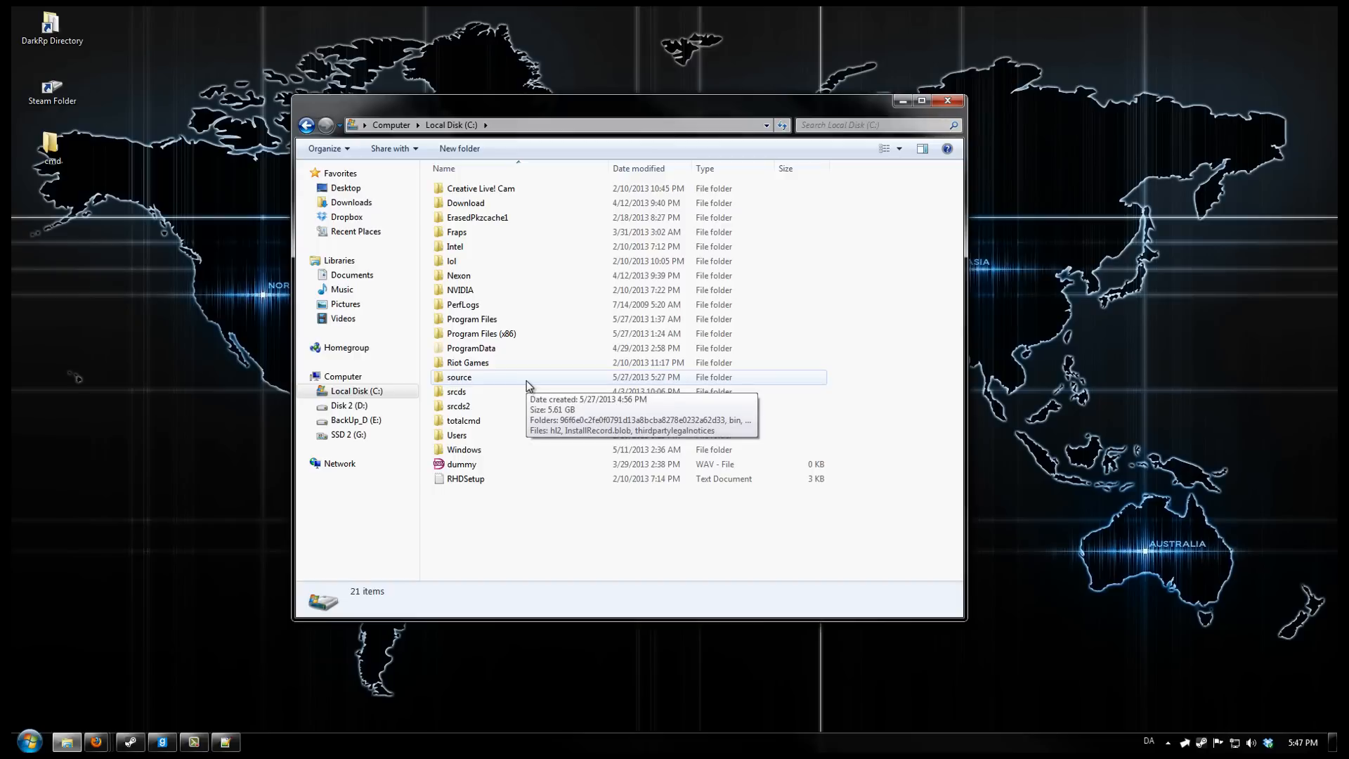
- Browse into C:\source\orangebox, which lists garrysmod, cstrike, hl2 and srcds
double_click(458, 376)
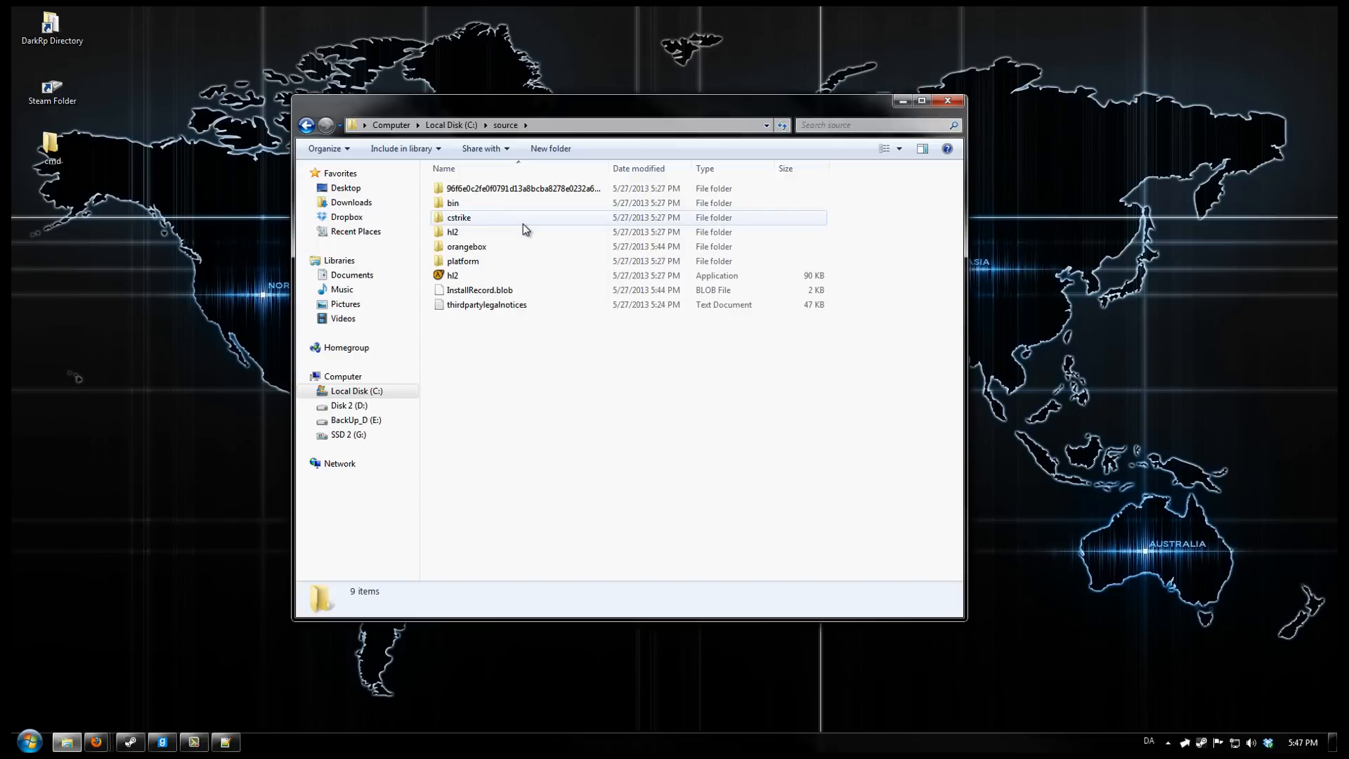
mouse_move(503, 232)
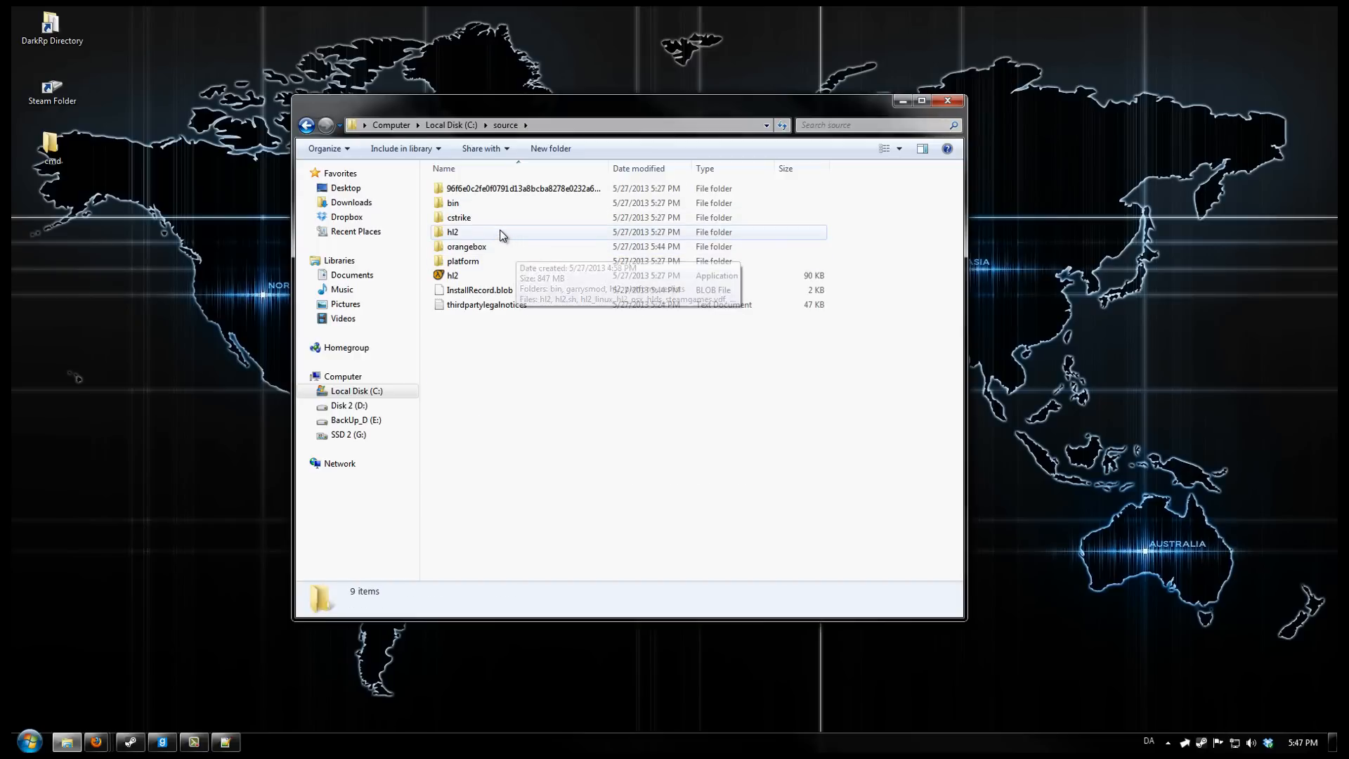
mouse_move(491, 216)
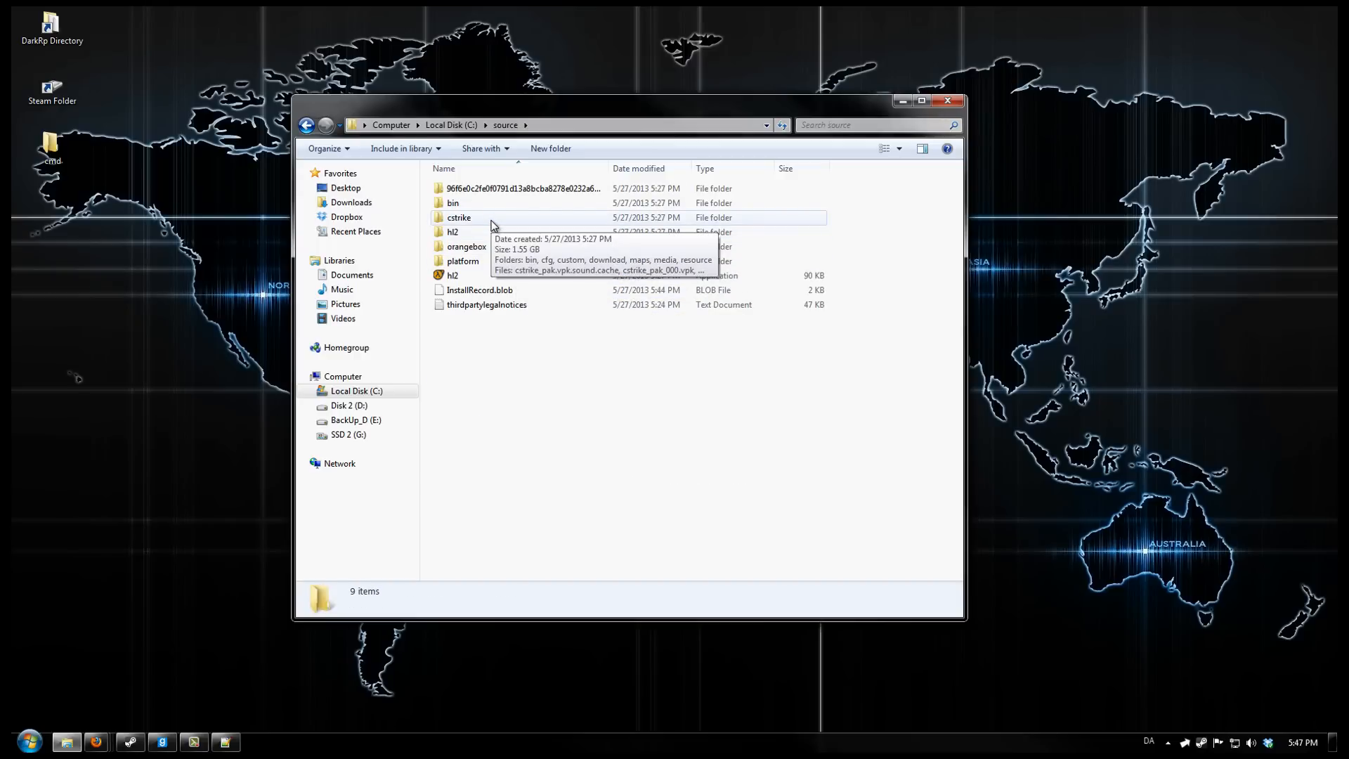
left_click(458, 217)
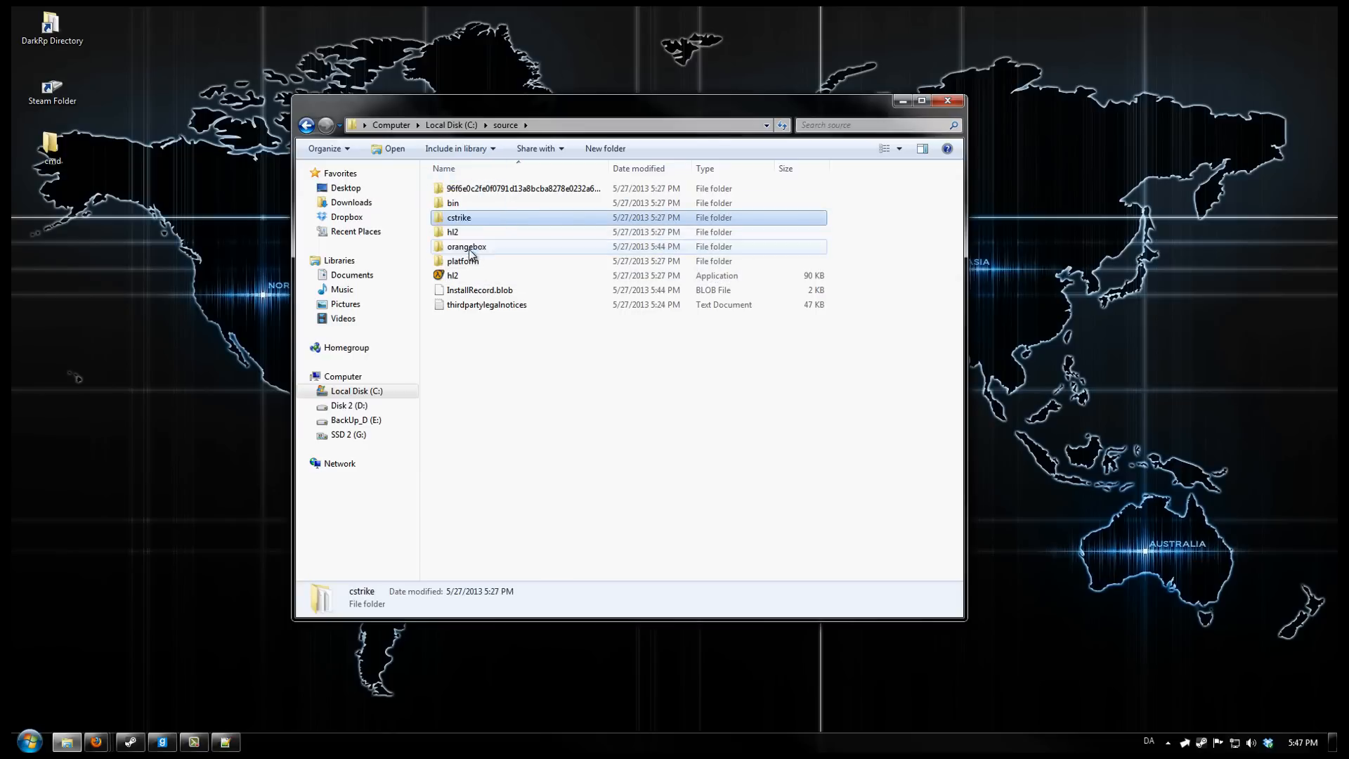
double_click(466, 247)
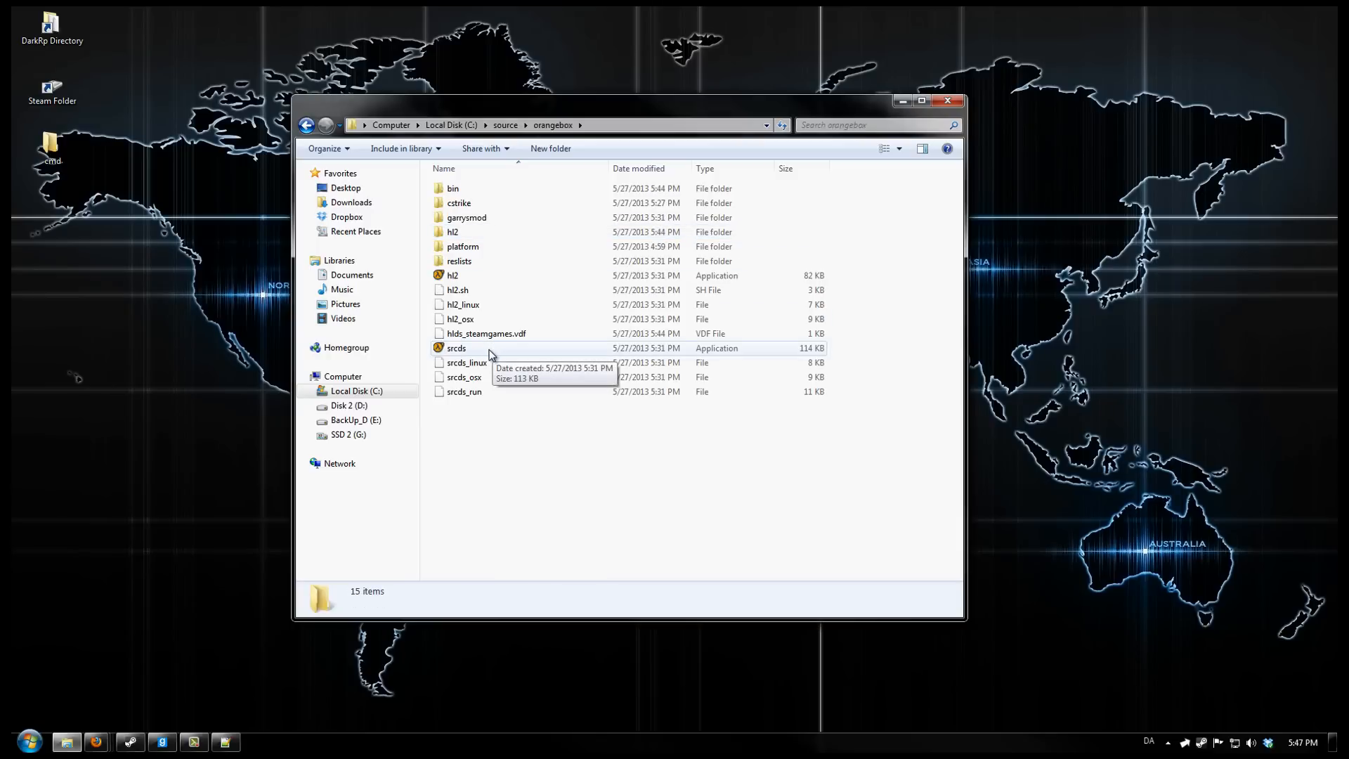
- Create a srcds.exe shortcut in orangebox and bring up its Properties window
left_click(455, 347)
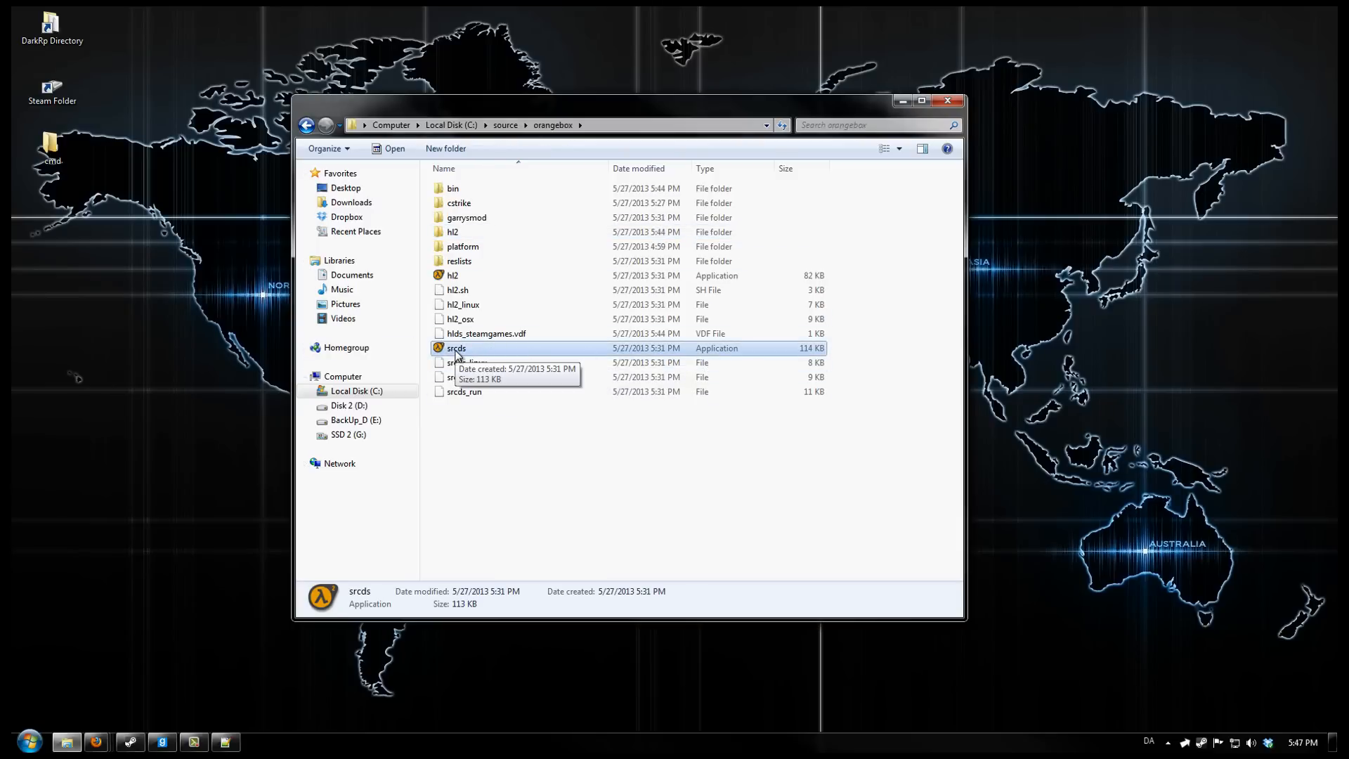
mouse_move(455, 447)
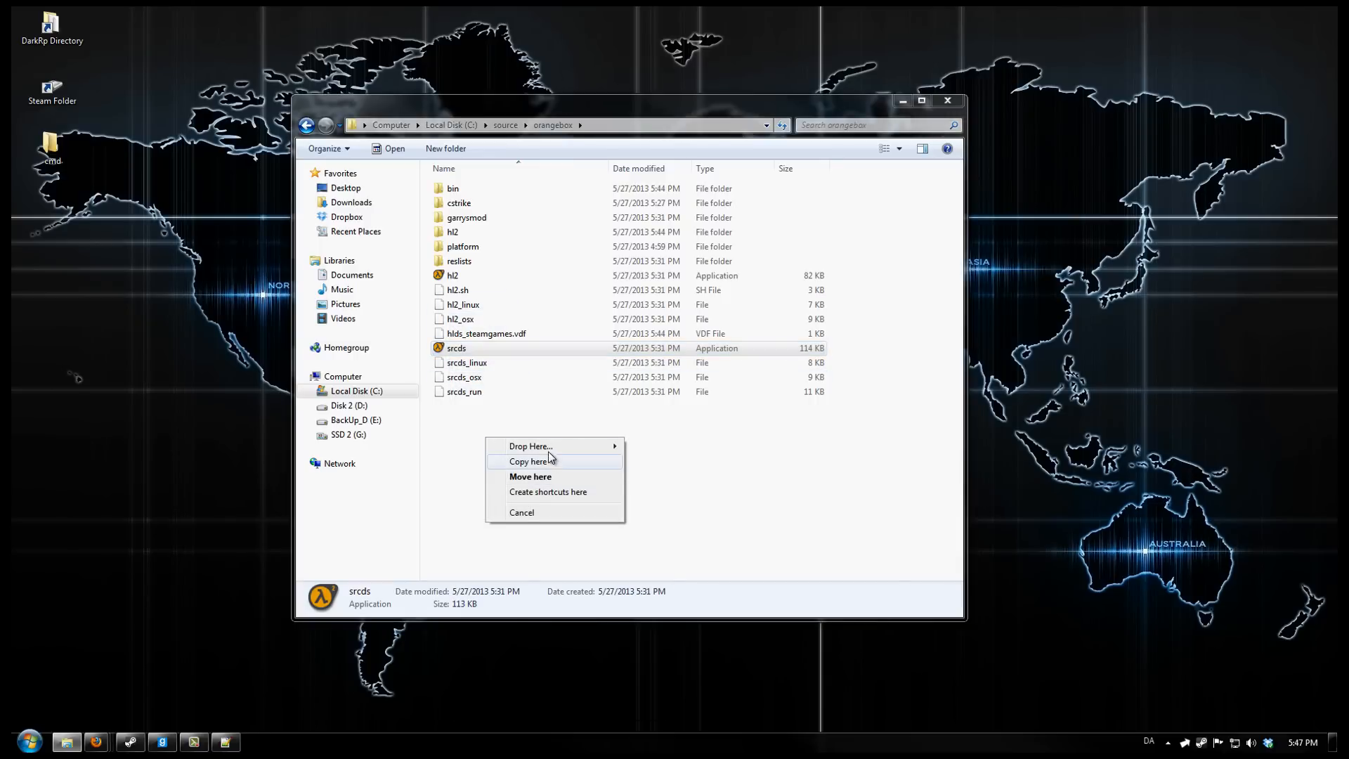
left_click(548, 492)
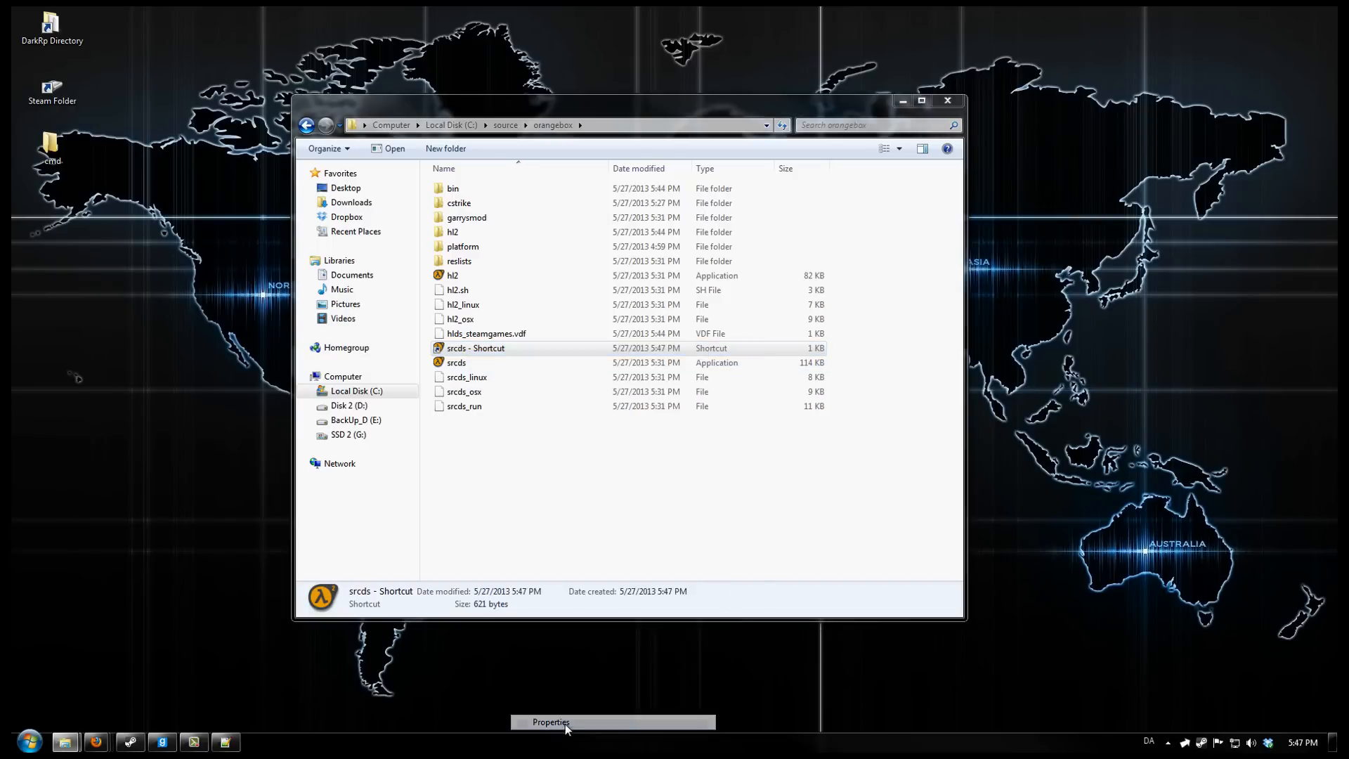
left_click(550, 722)
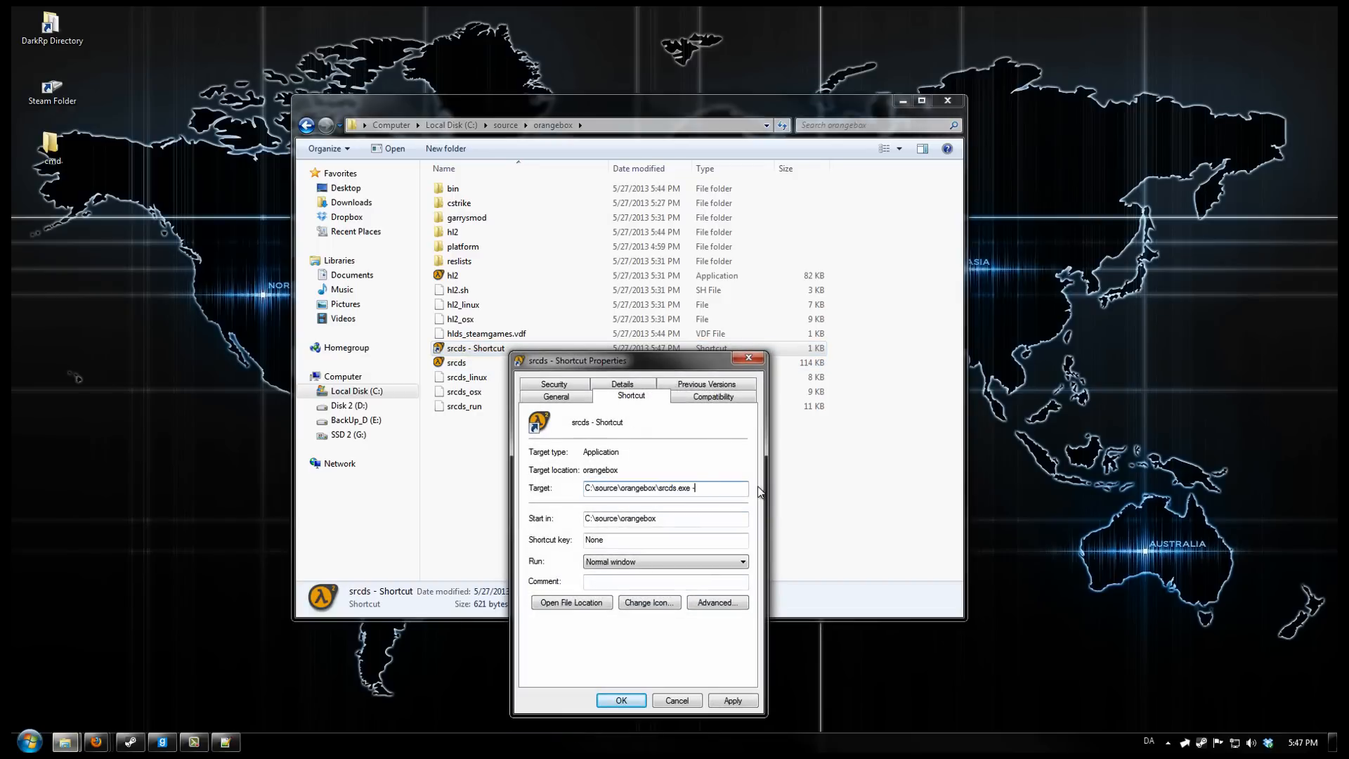
- Append -console -game garrysmod +map gm_flatgrass +gamemode sandbox +maxplayers 16 to the Target and confirm
type("-console")
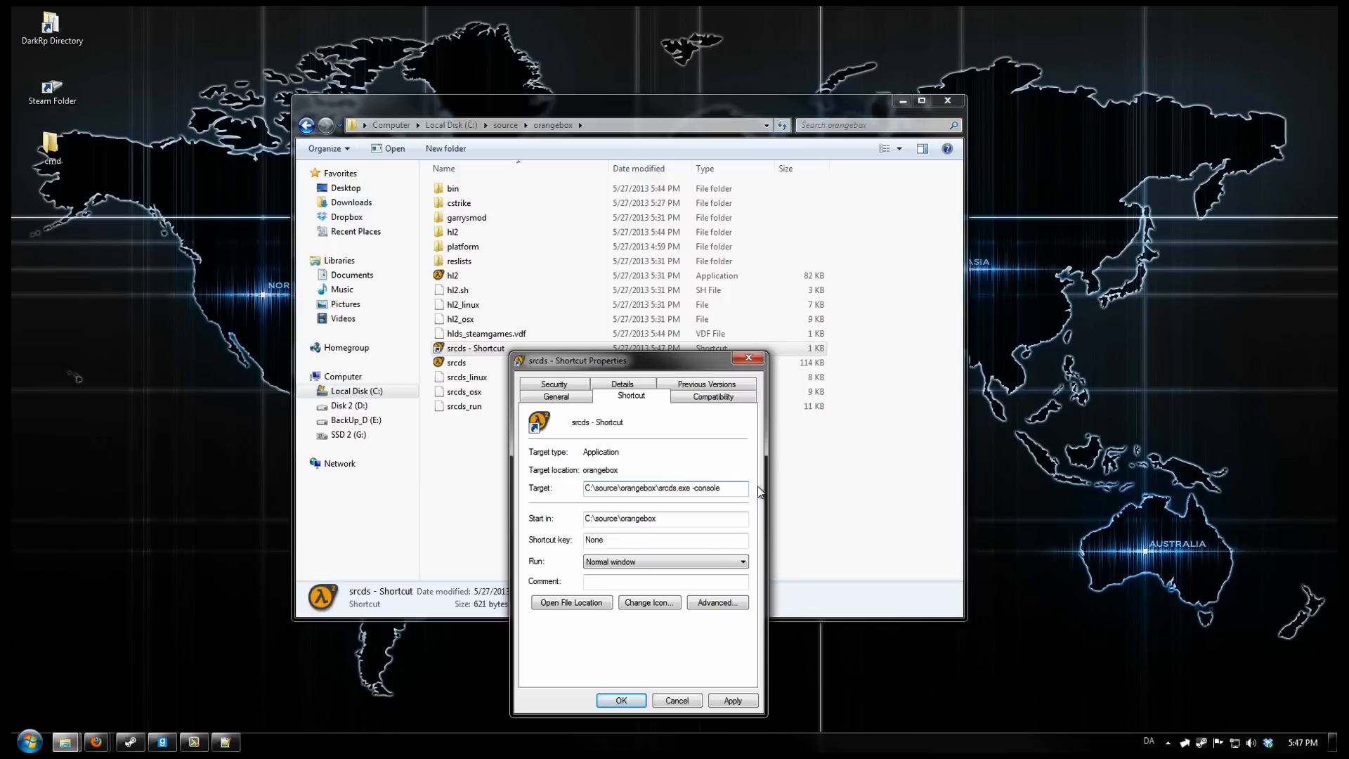
type("-game garrysmod")
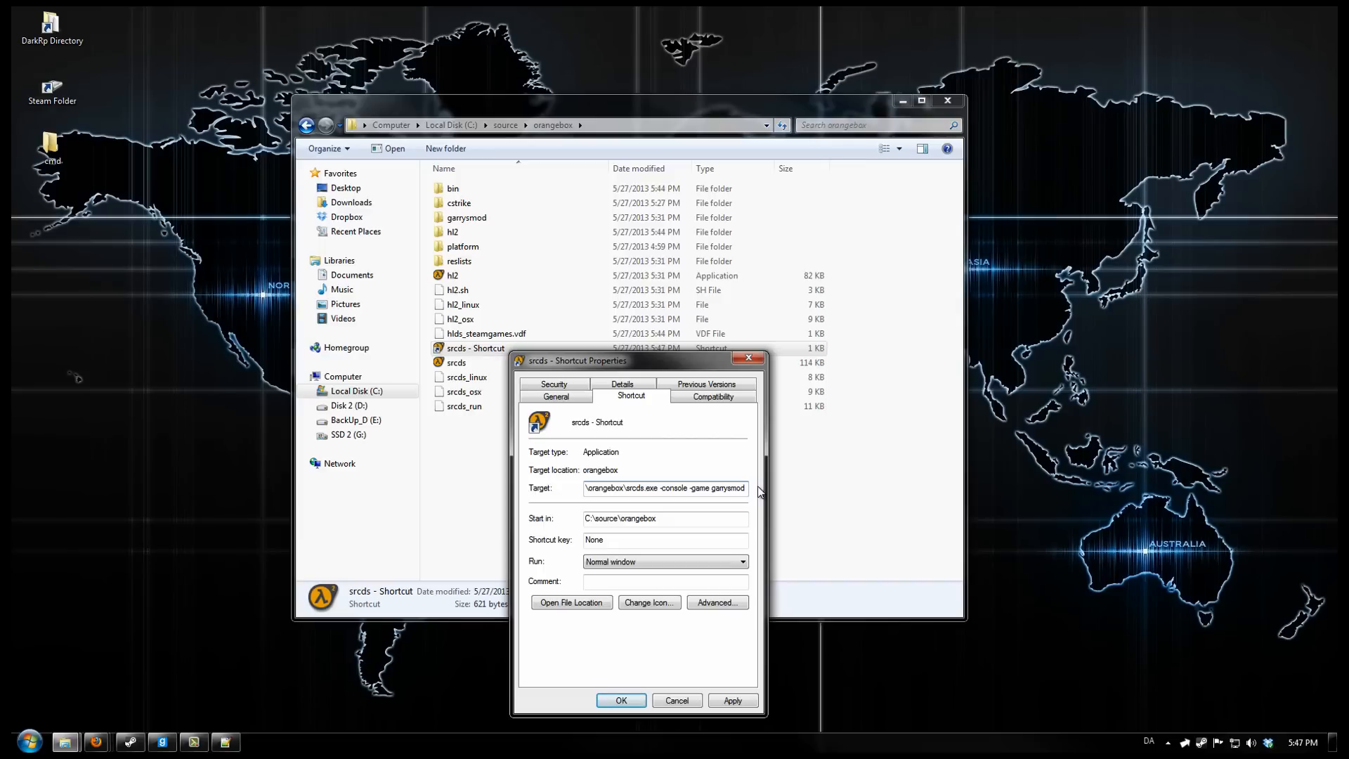
type("+map")
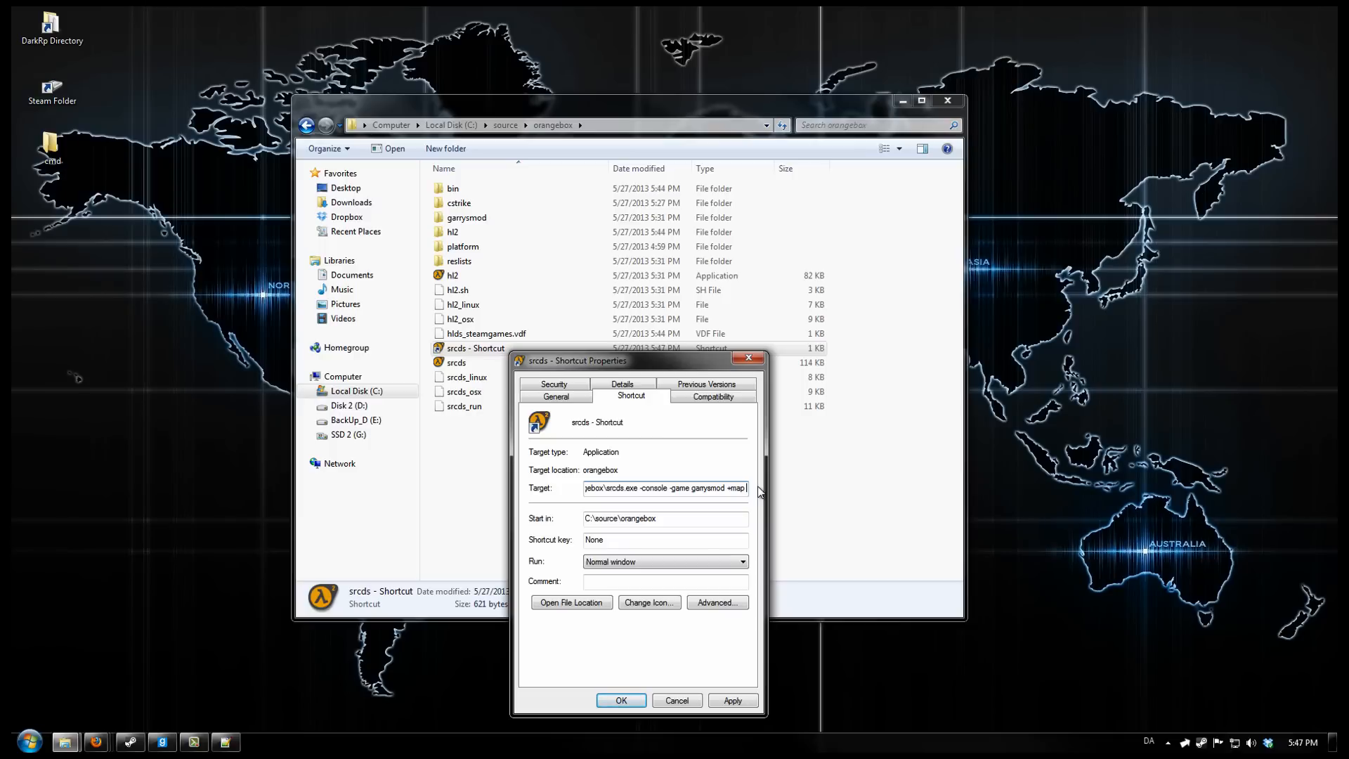
type("gm_flatgrass +gamemode")
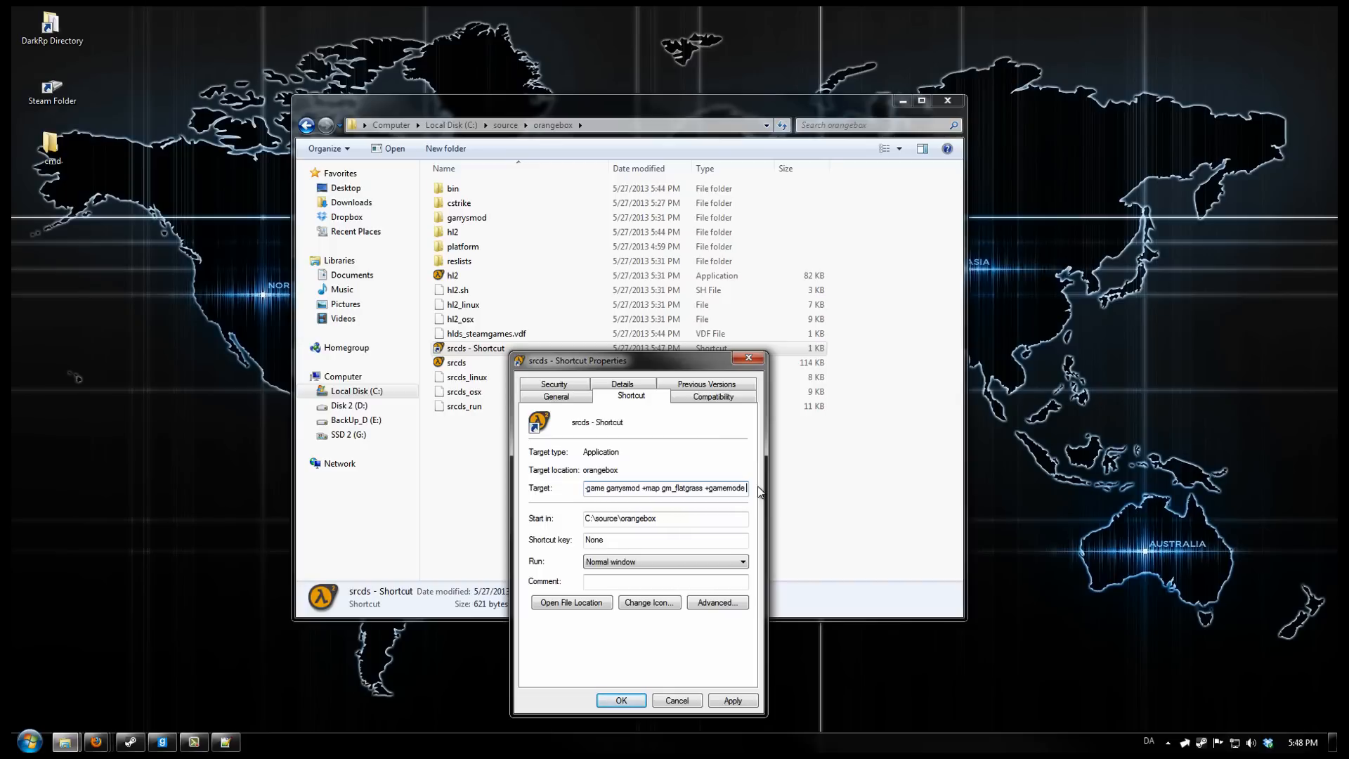
type("sandbox +maxplayers")
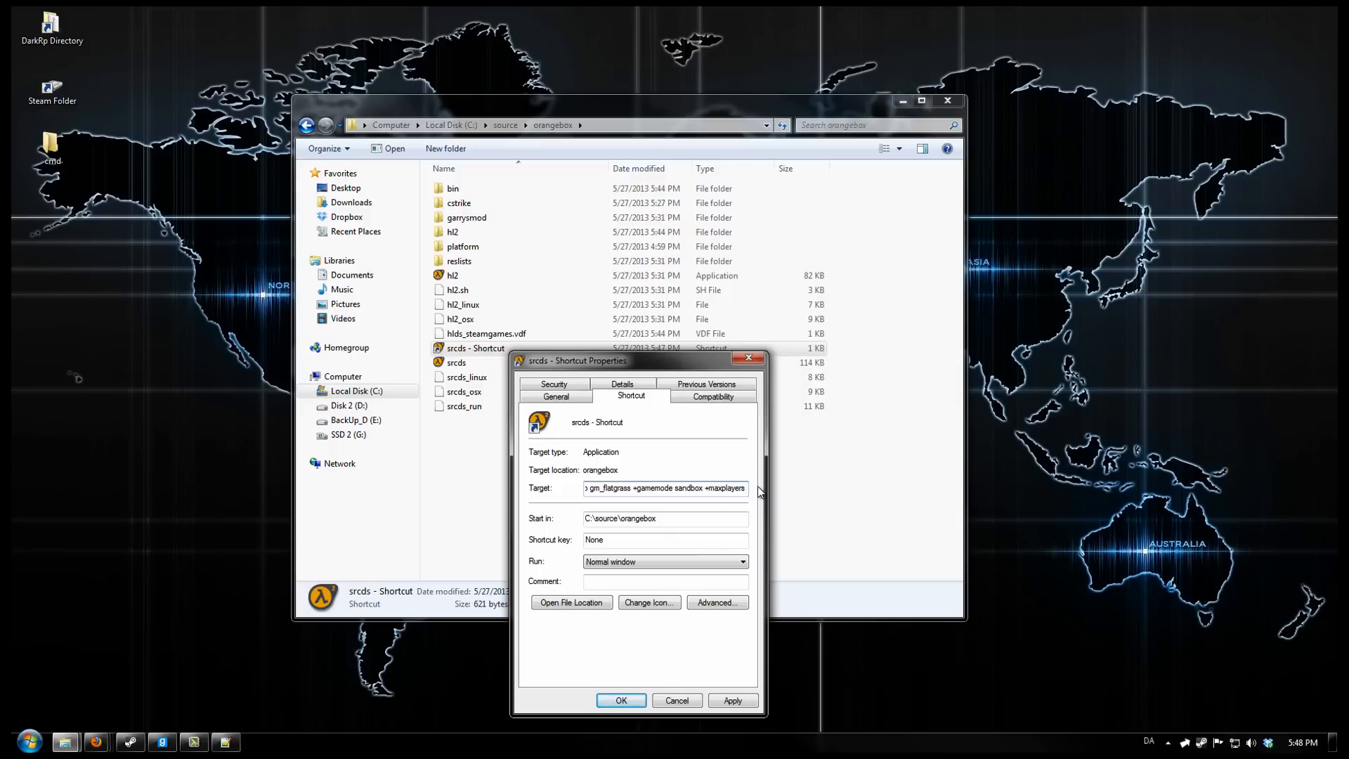
type("16")
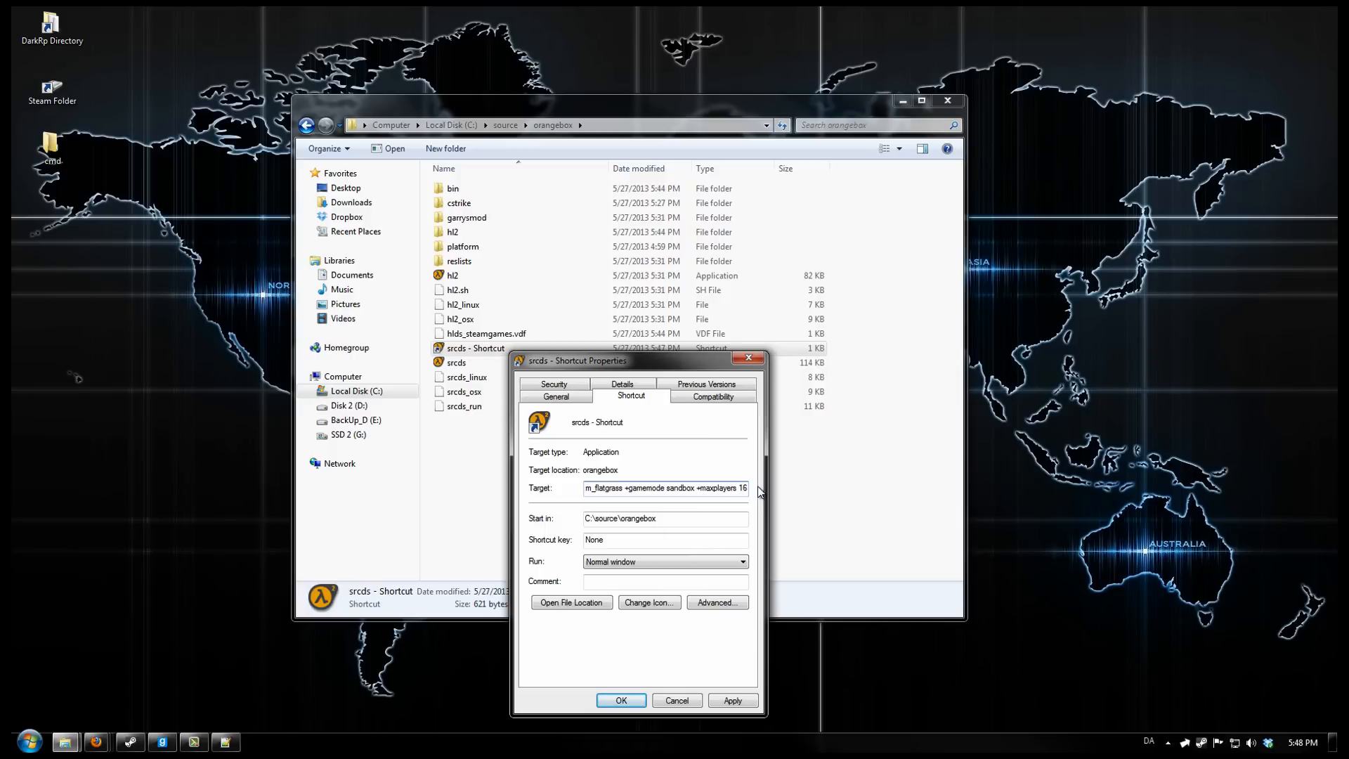
mouse_move(746, 503)
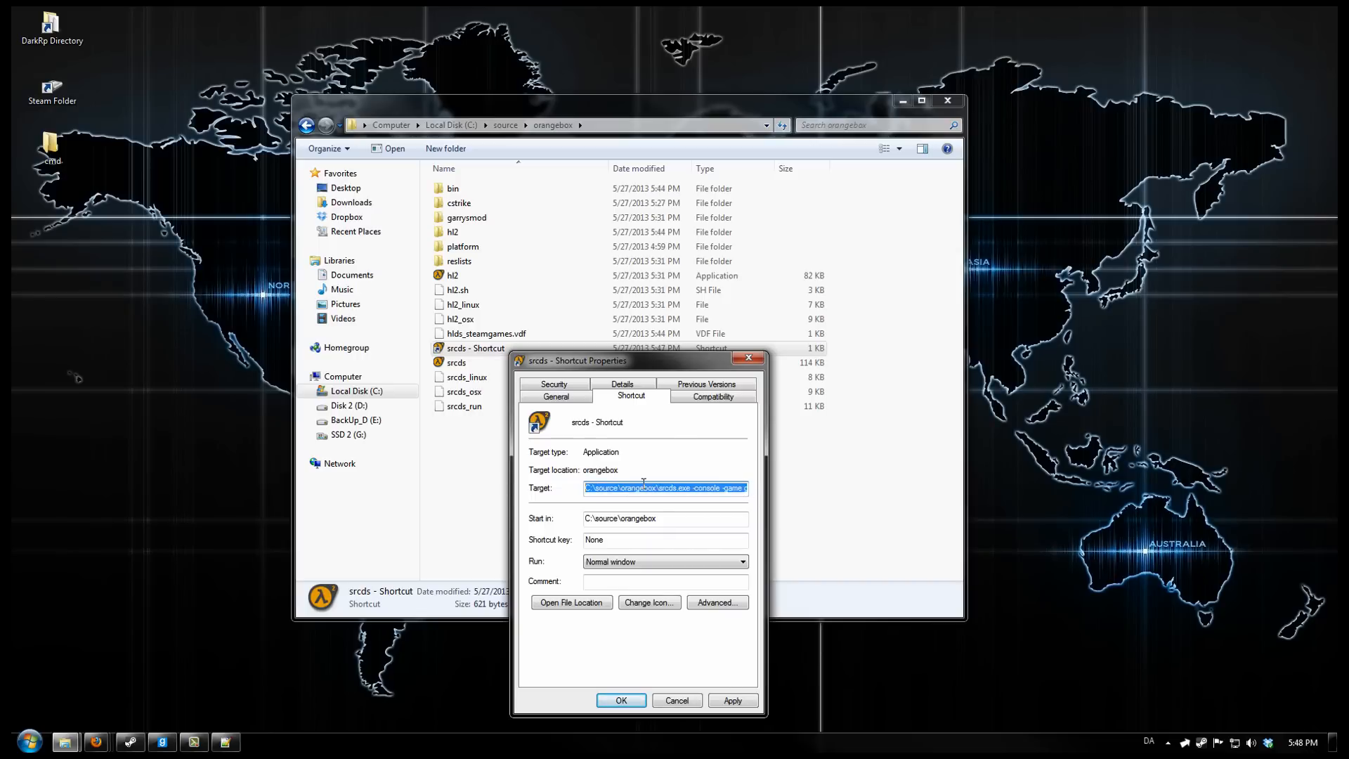
left_click(620, 699)
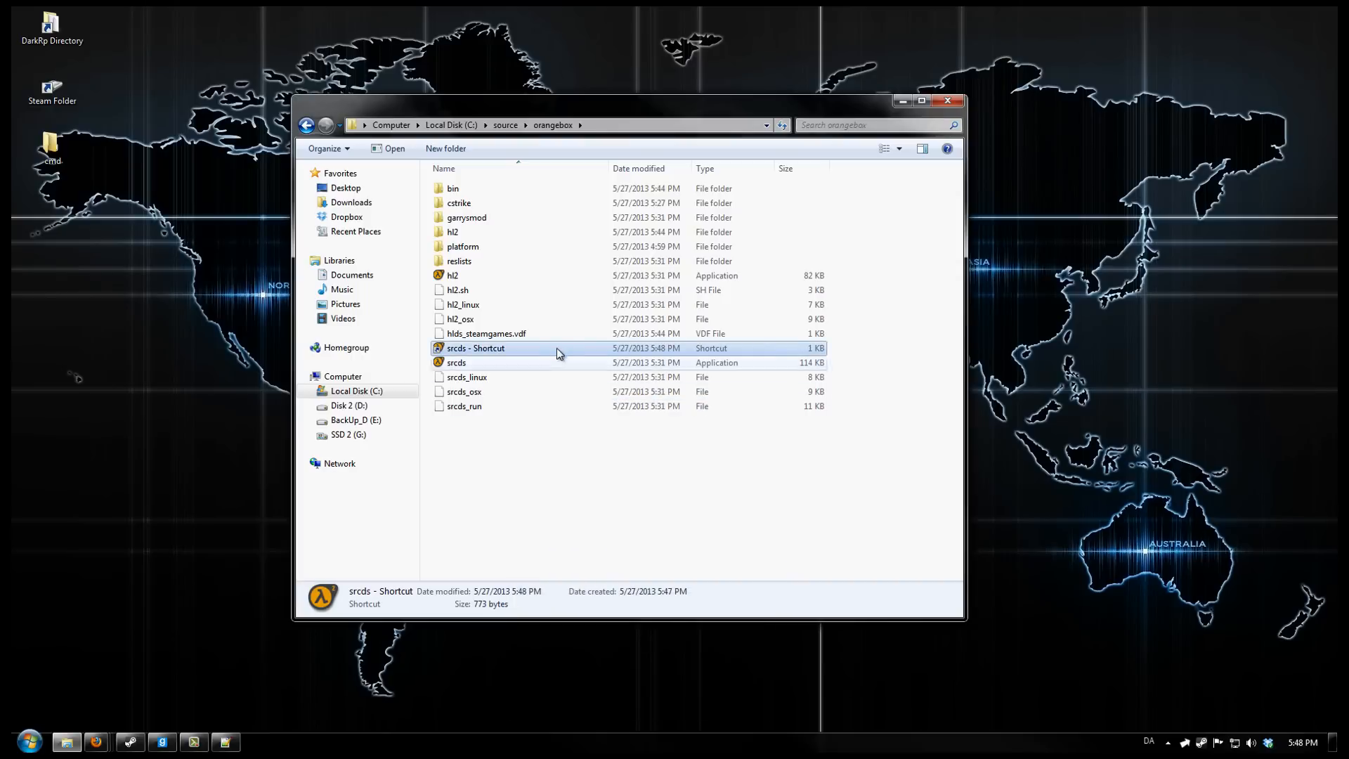
- Launch the srcds shortcut to start the server and allow it through Windows Firewall
double_click(475, 347)
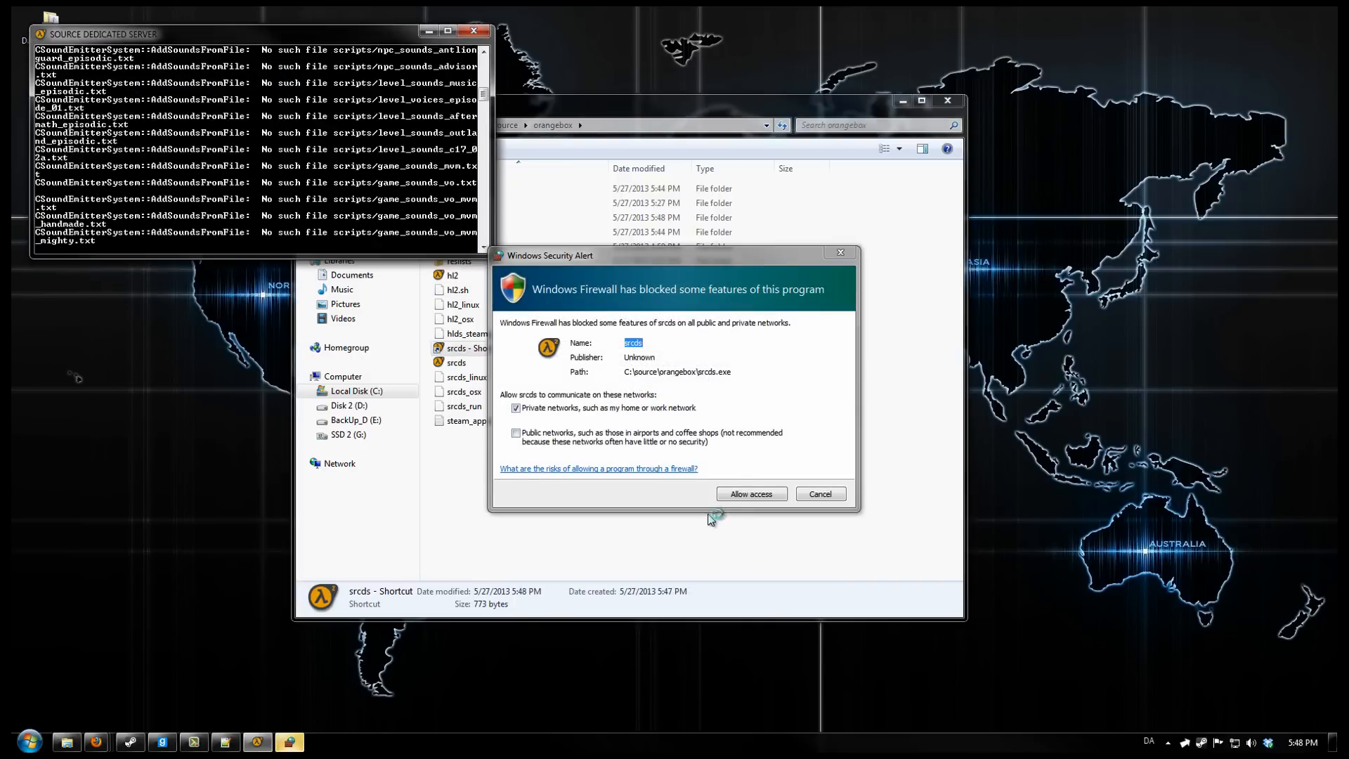
left_click(751, 493)
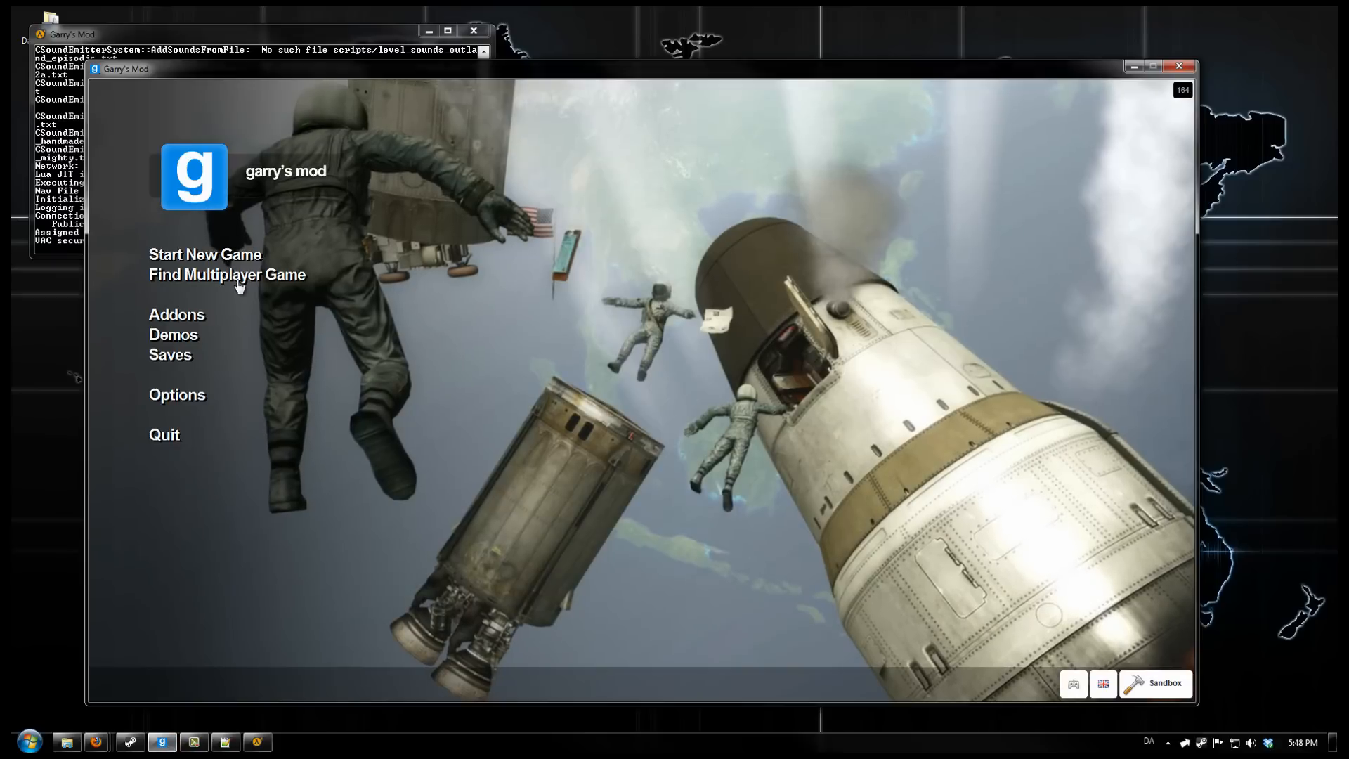
- Select the local Garry's Mod Sandbox server in the legacy browser's Favorites list
left_click(226, 274)
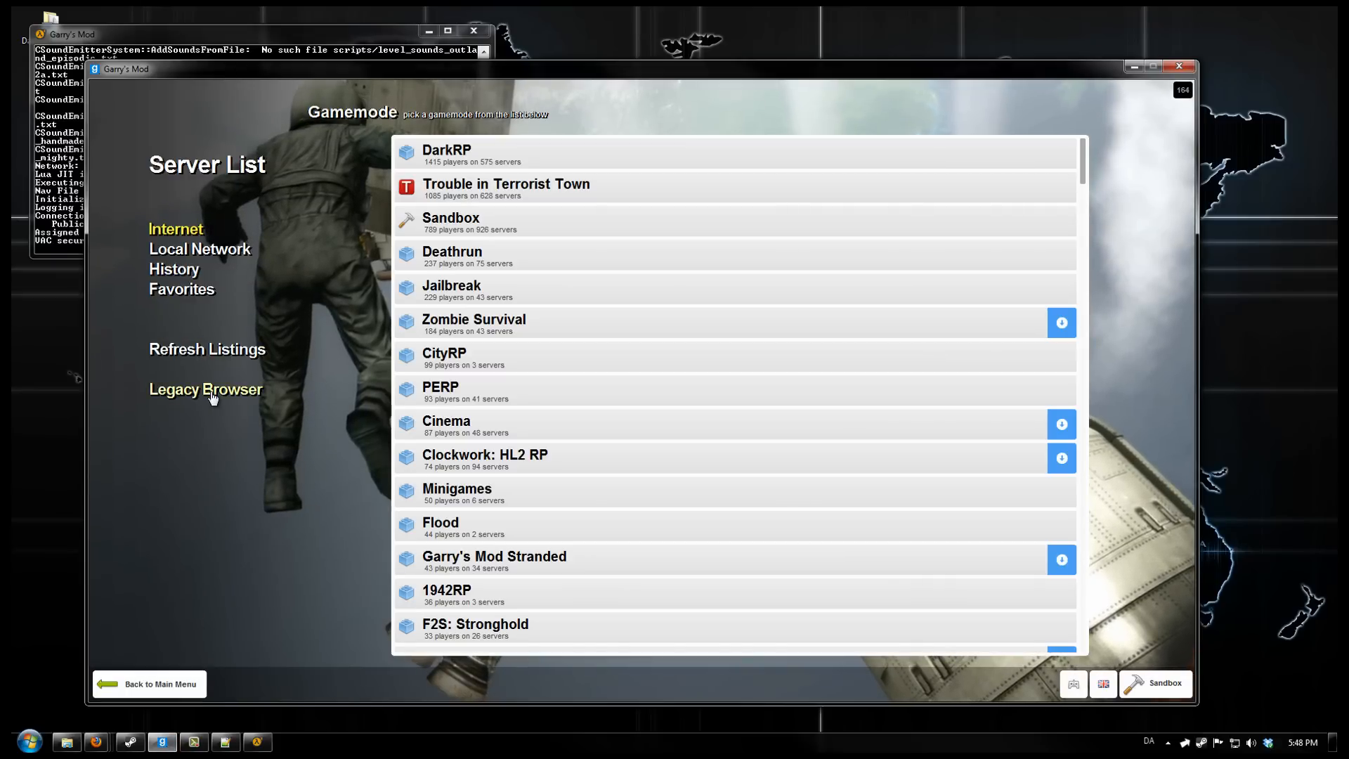
left_click(205, 389)
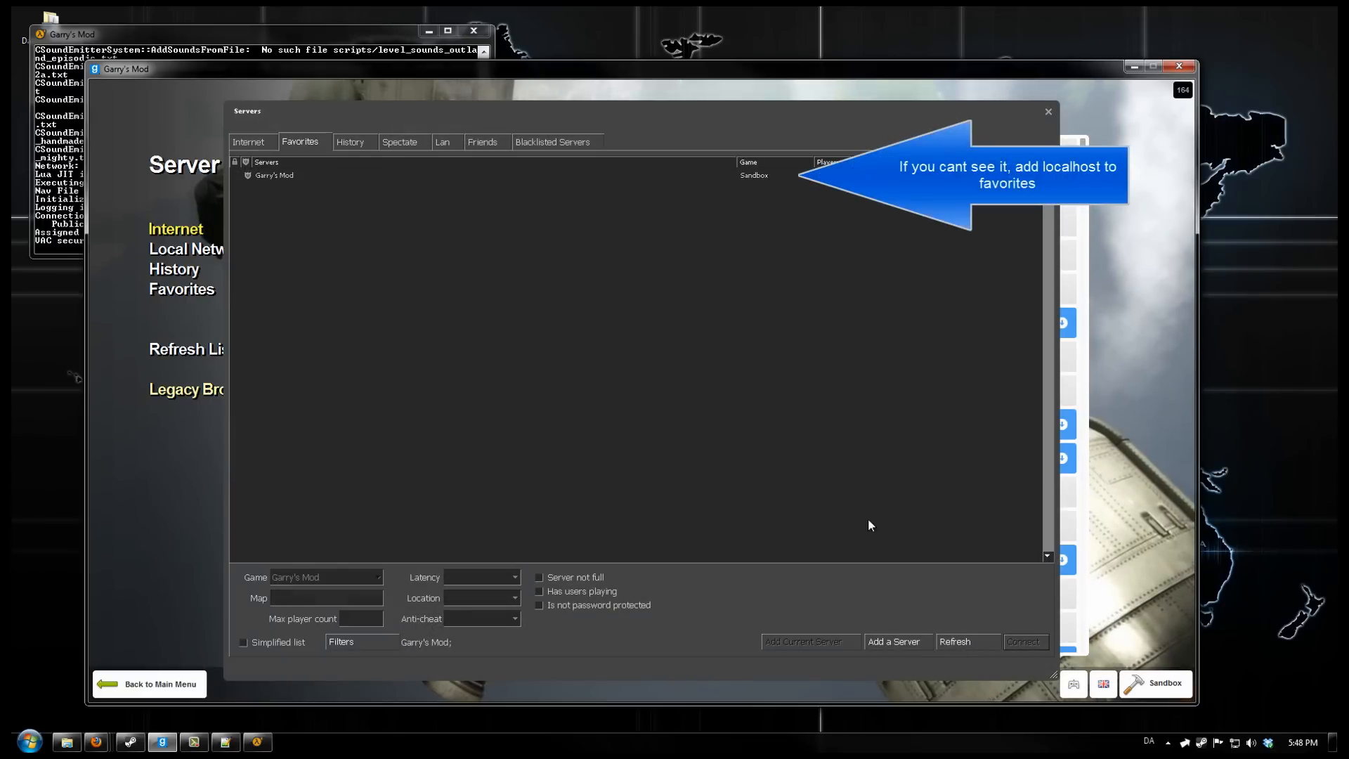
left_click(275, 176)
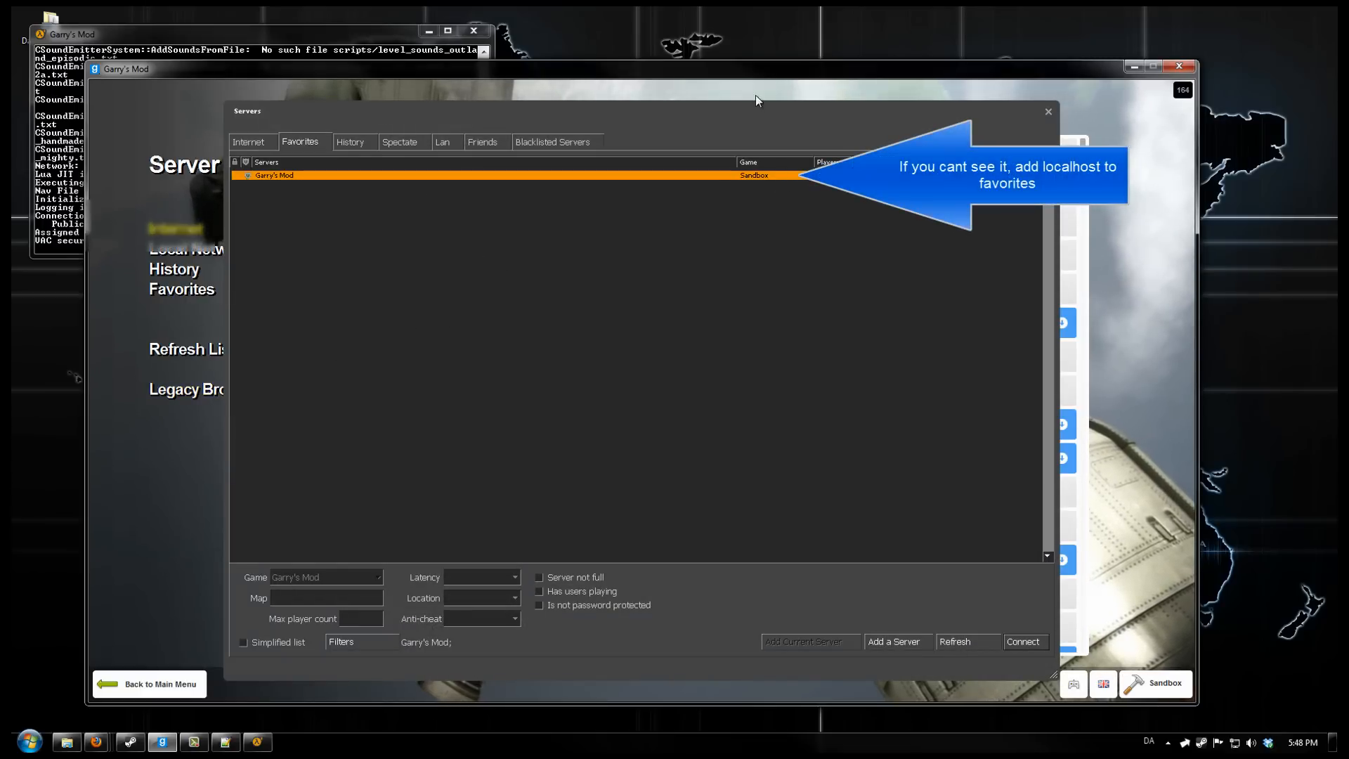